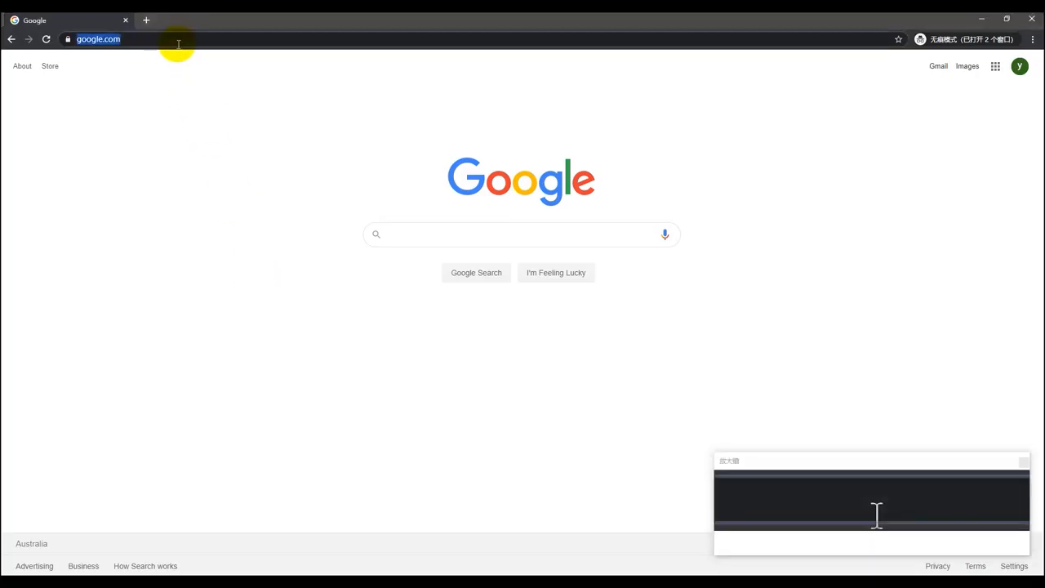
From en.zstack.io's Resource Download area, reach the Quick Start guide's Installation Package list and download ZStack Enterprise
type("en.zstack.io")
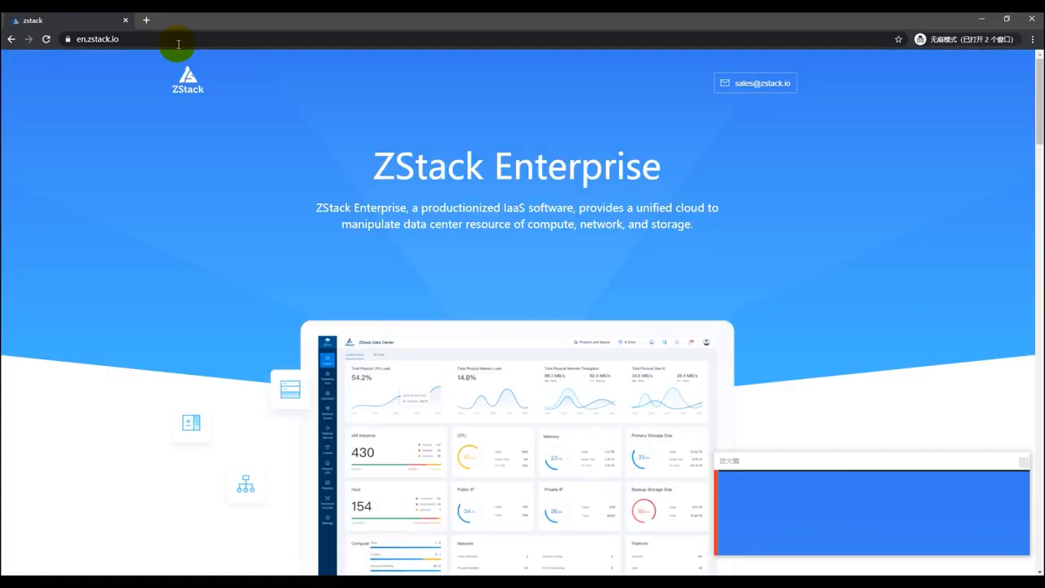
scroll("down", 3)
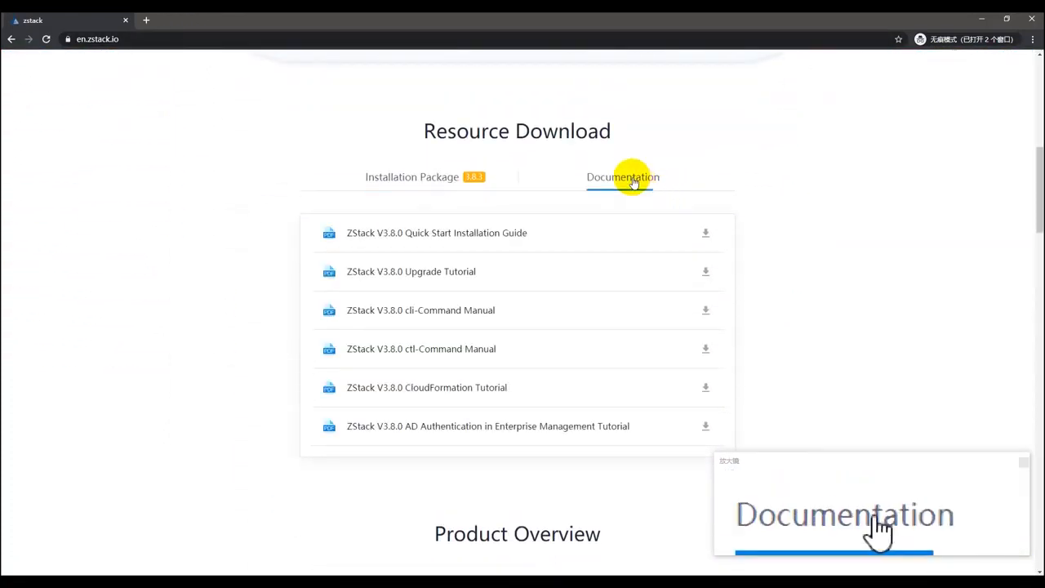
mouse_move(409, 232)
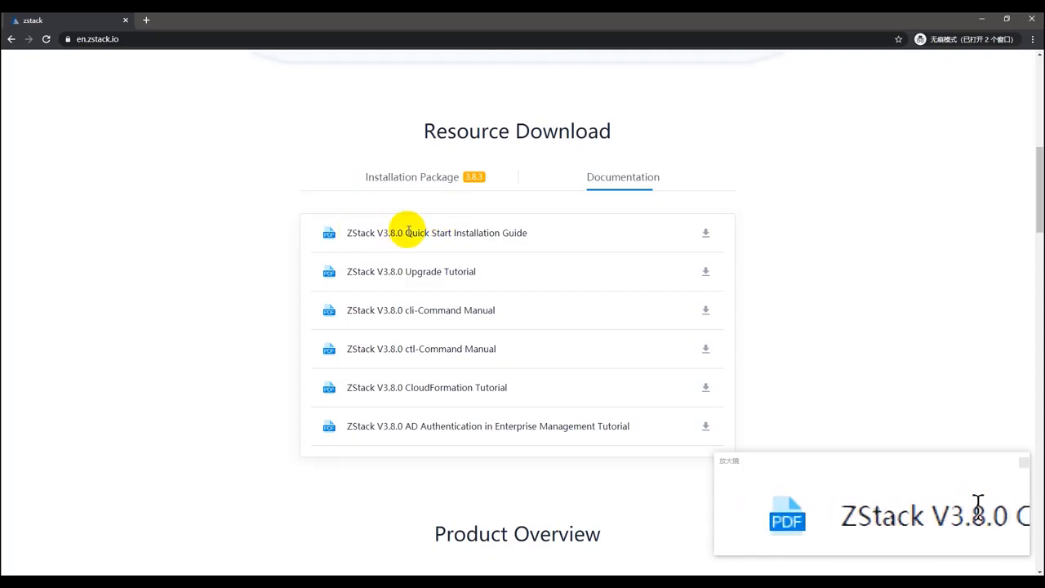
left_click(438, 232)
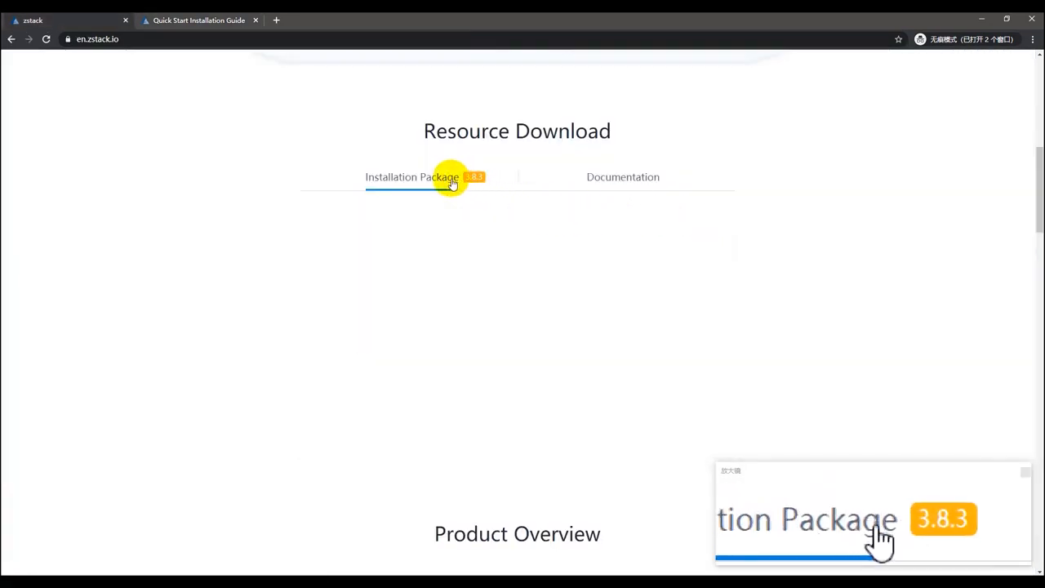
left_click(412, 176)
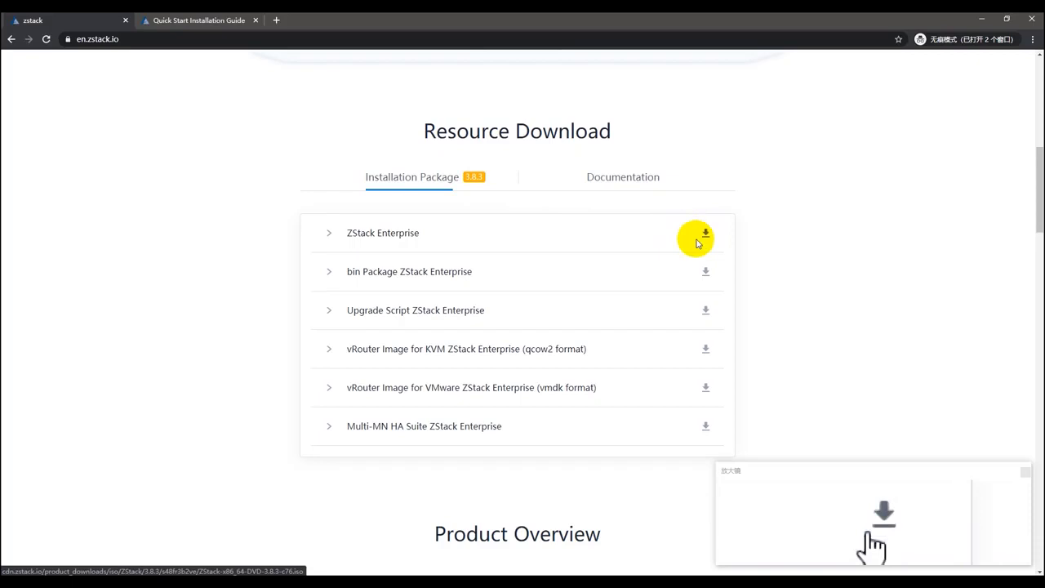
left_click(706, 232)
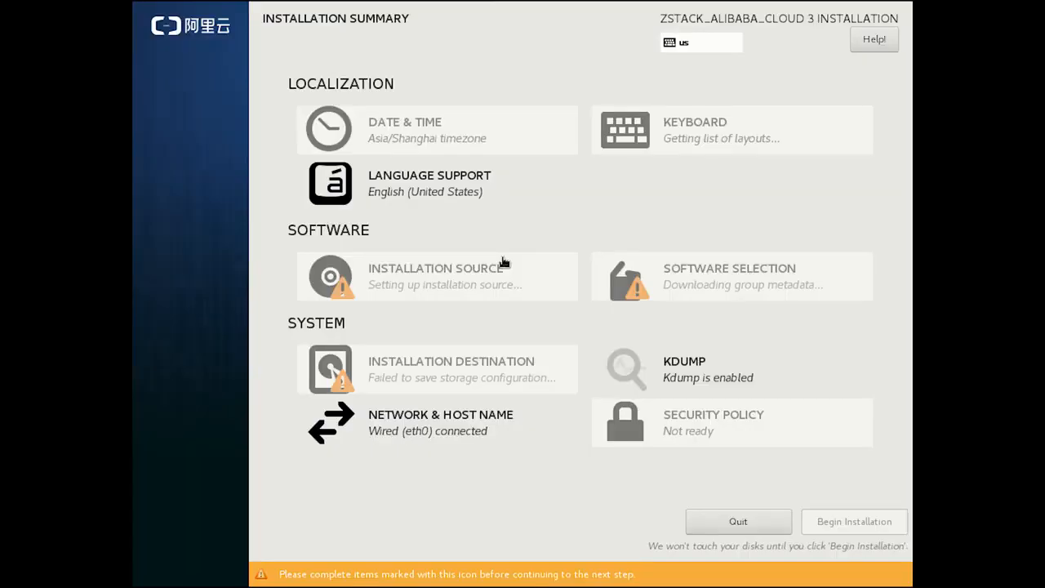
Select the Management Node environment in Software Selection and accept the auto-partitioned 80 GiB Virtio disk as destination
left_click(729, 268)
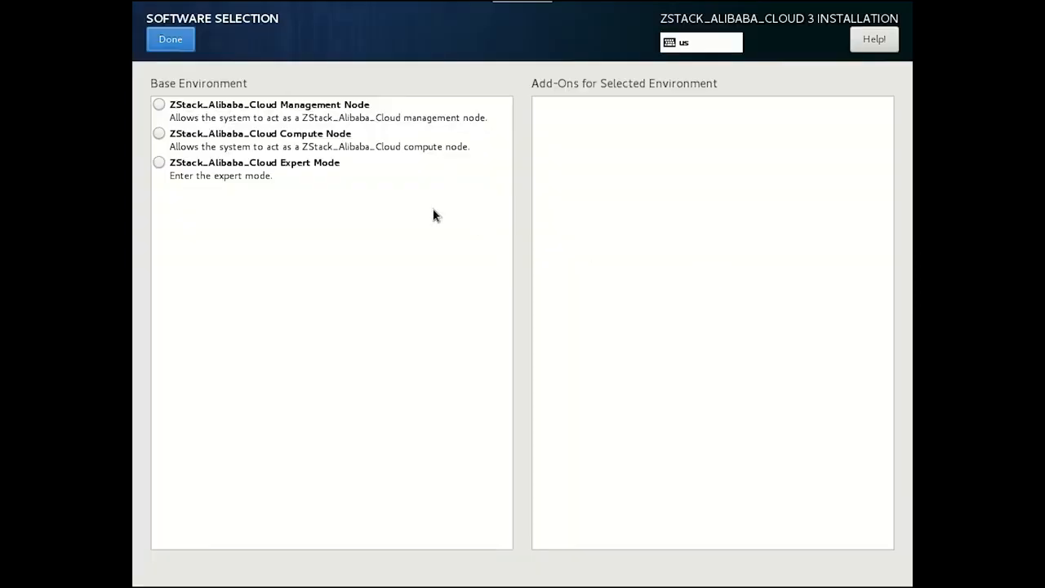
left_click(158, 105)
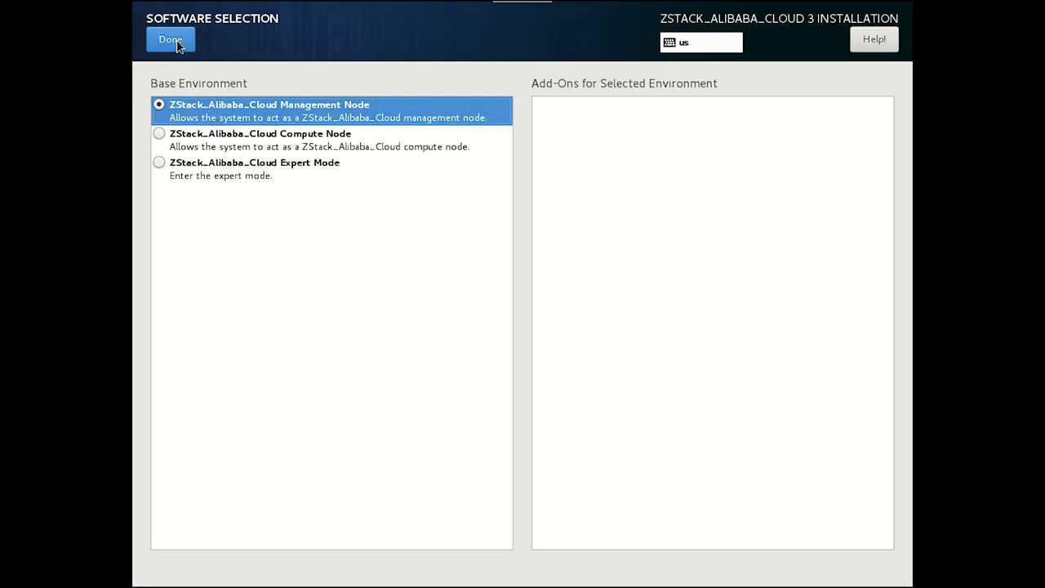
left_click(170, 39)
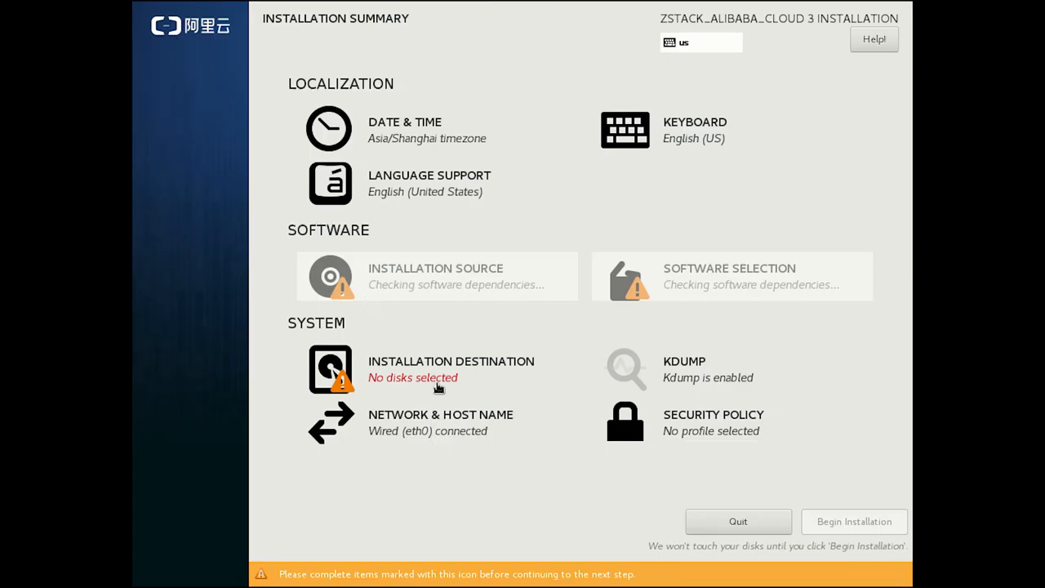
left_click(451, 361)
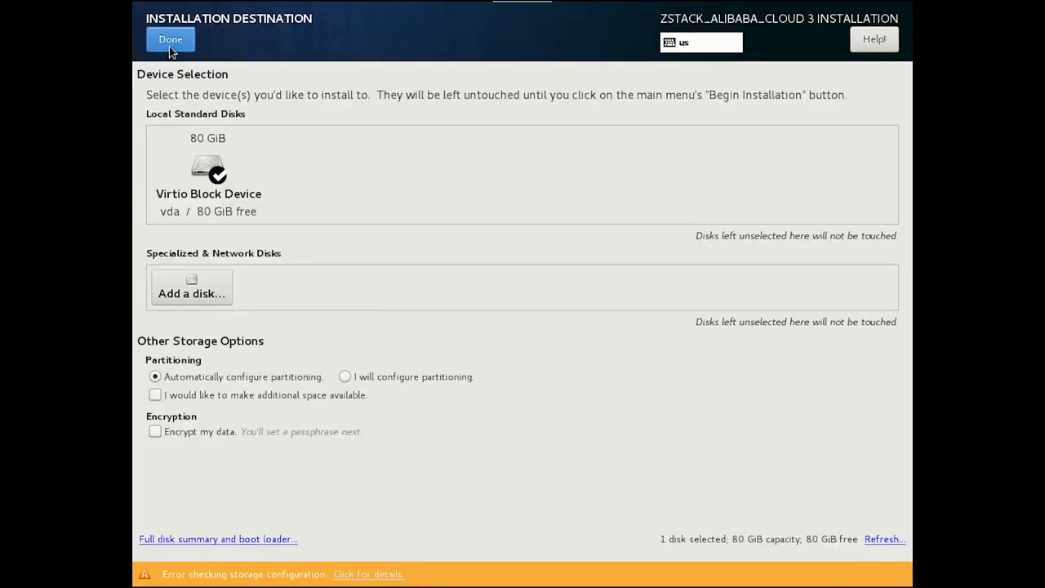
left_click(170, 39)
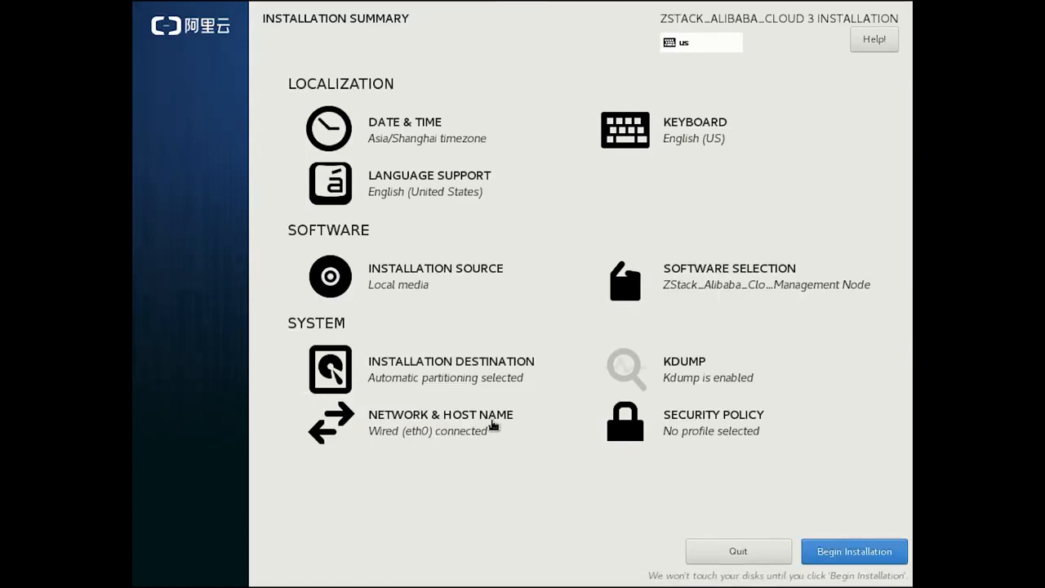
Give eth0 a manual IPv4 address 192.168.0.254/24, gateway 192.168.0.1 and DNS 8.8.8.8, and save it
left_click(441, 415)
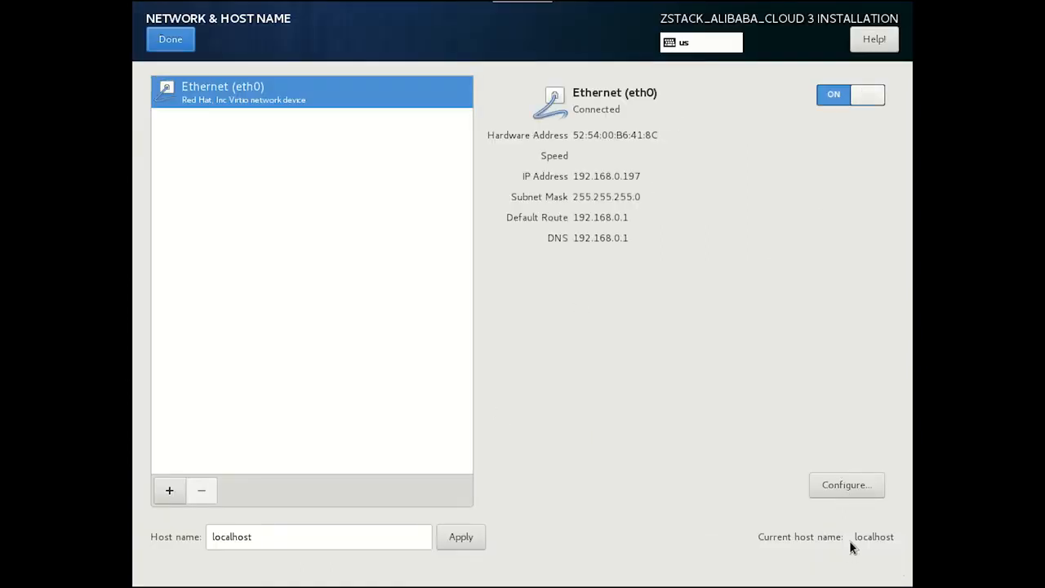
left_click(847, 484)
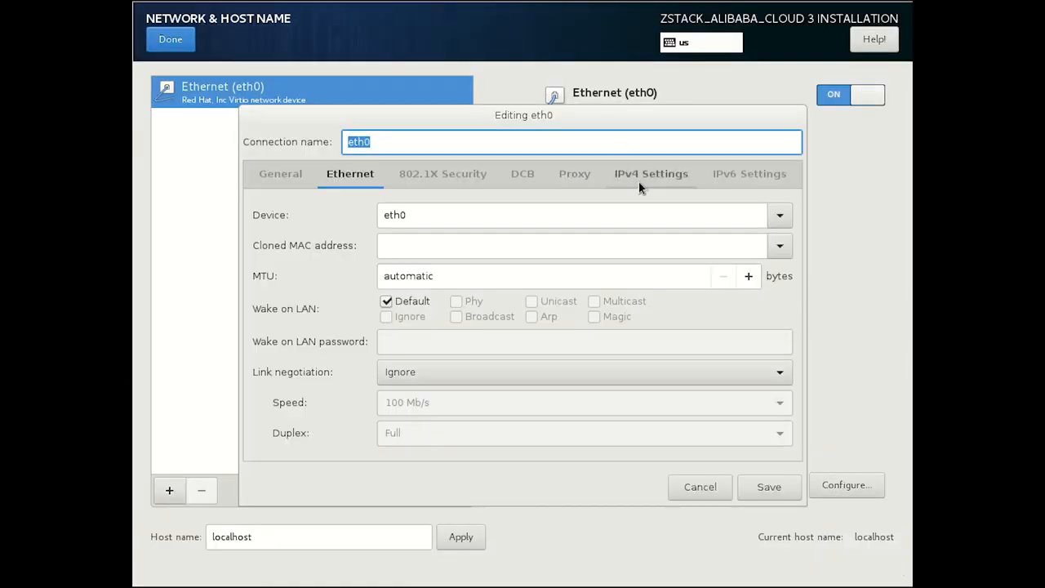
left_click(650, 173)
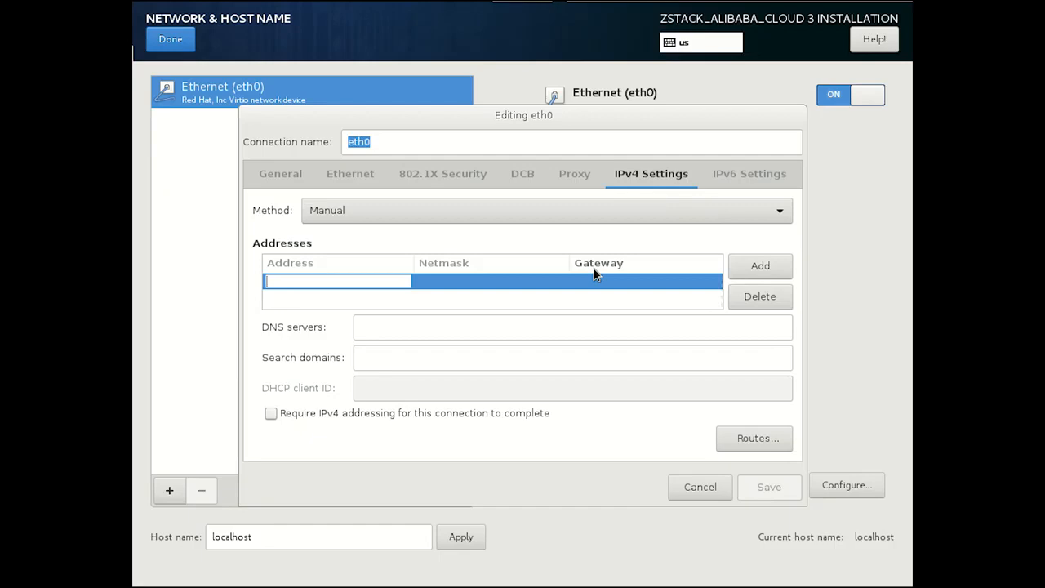
type("192.168")
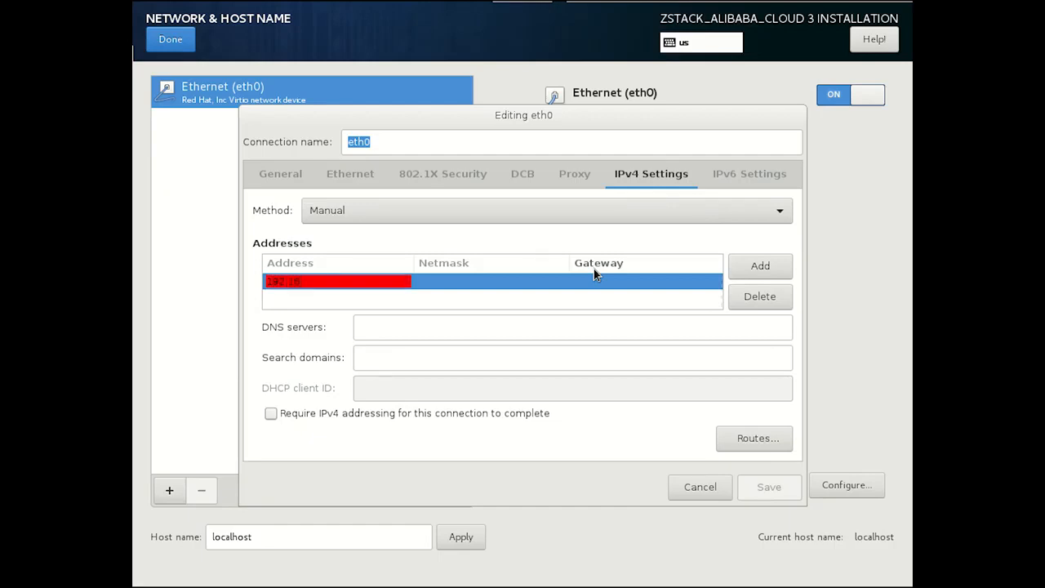
type("192.168.0.254")
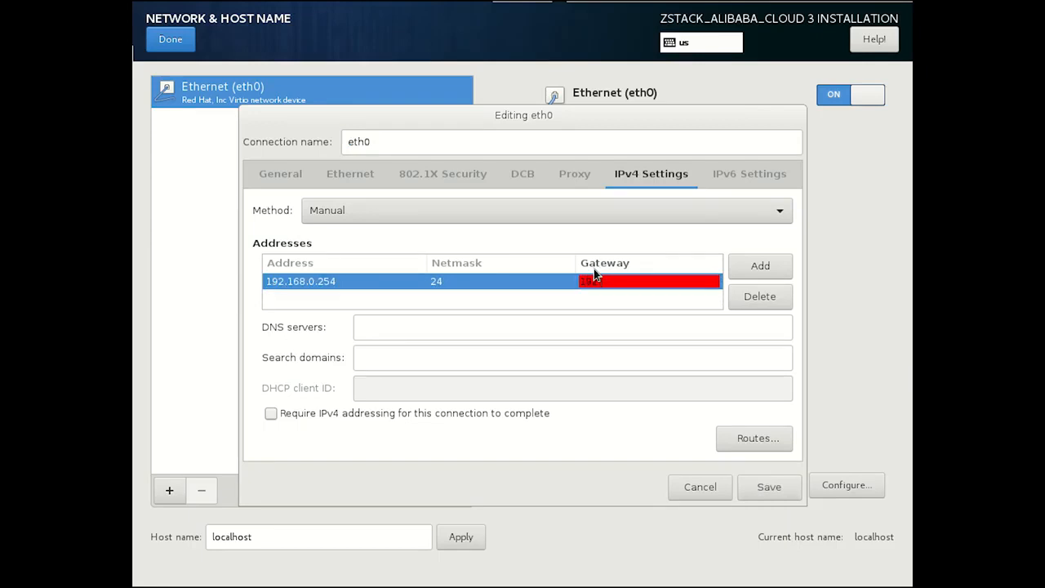
type("192.168.0.1")
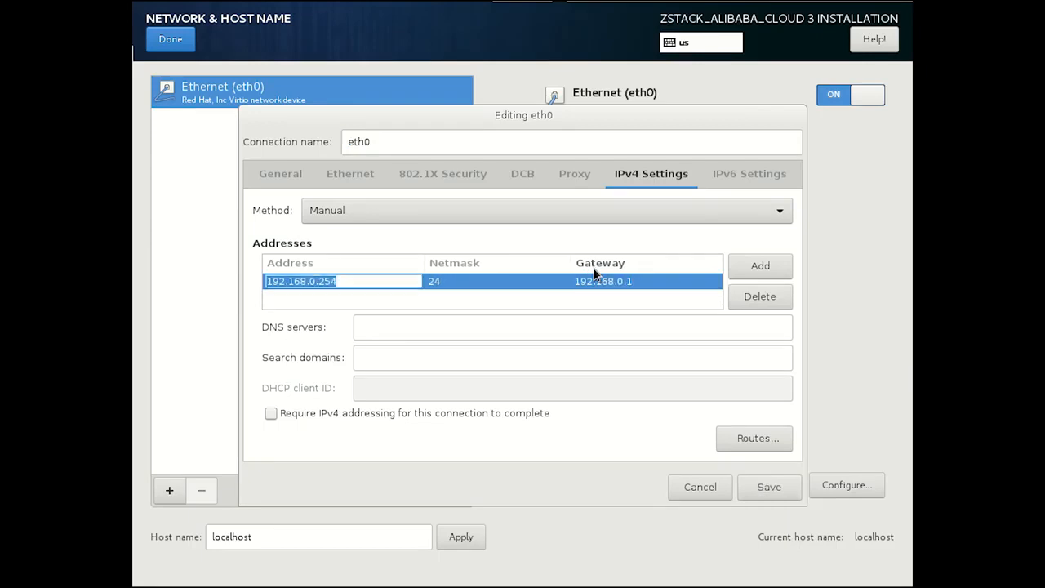
type("8")
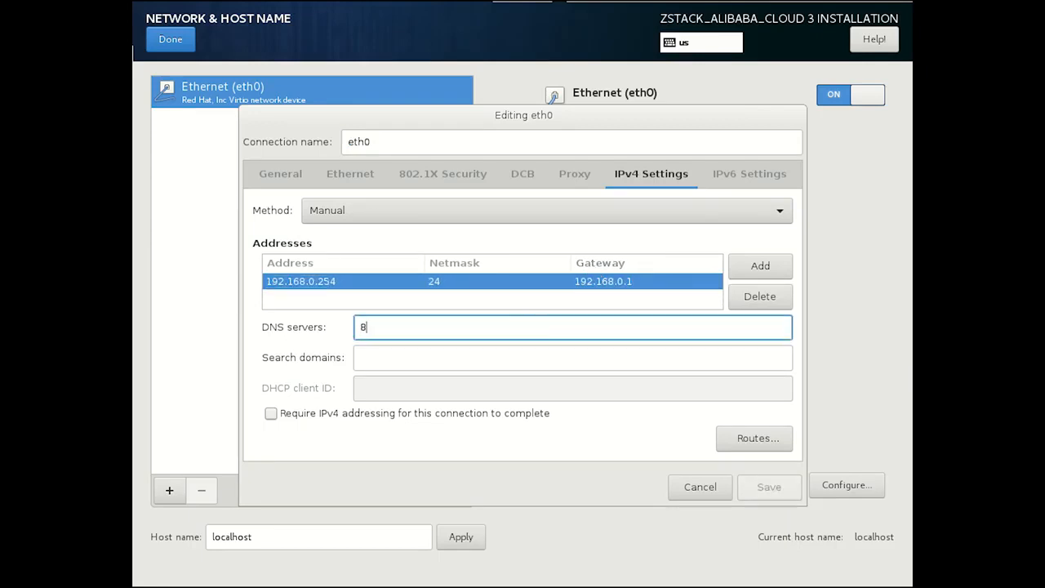
type(".8.8.8")
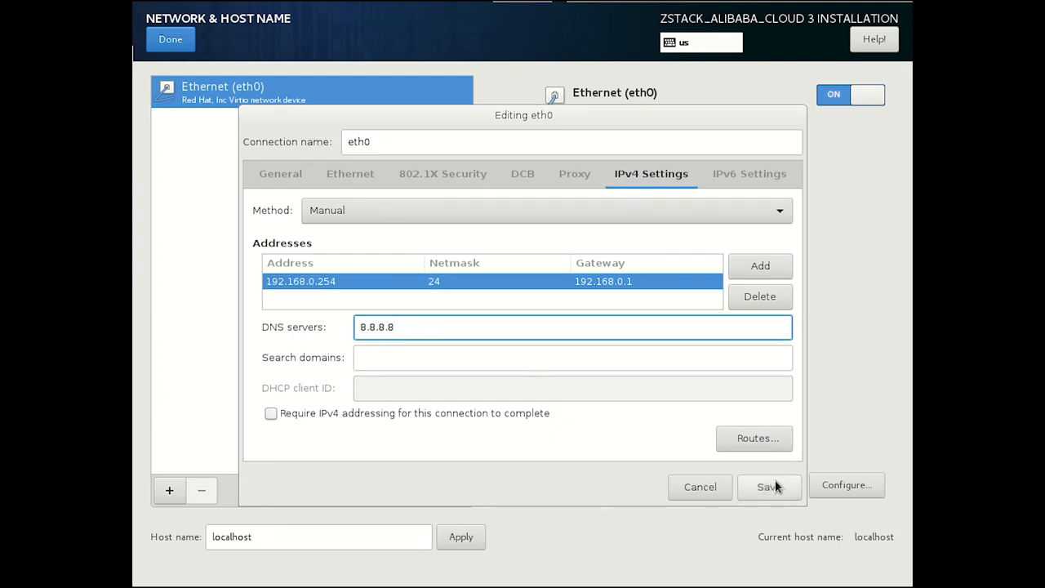
left_click(768, 487)
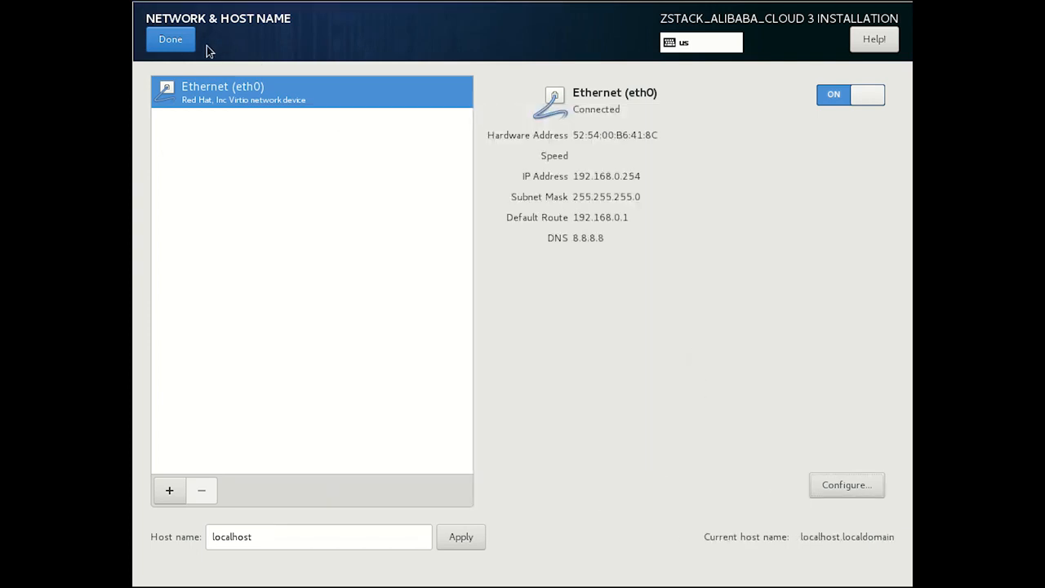
Return to the installation summary and begin installation
left_click(170, 39)
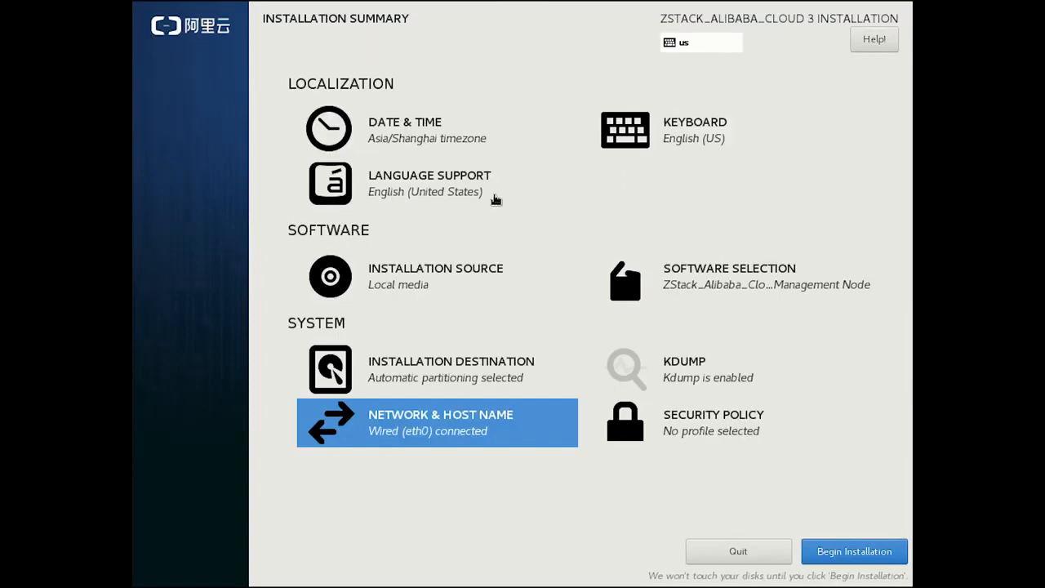
left_click(853, 552)
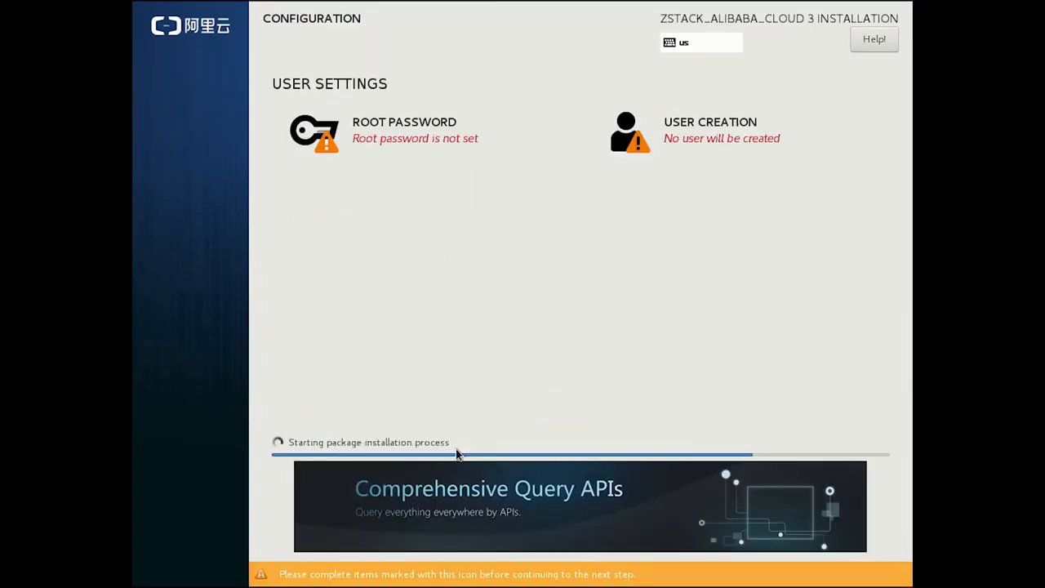
Set the root password and accept the new administrator user zstack with its password
left_click(403, 121)
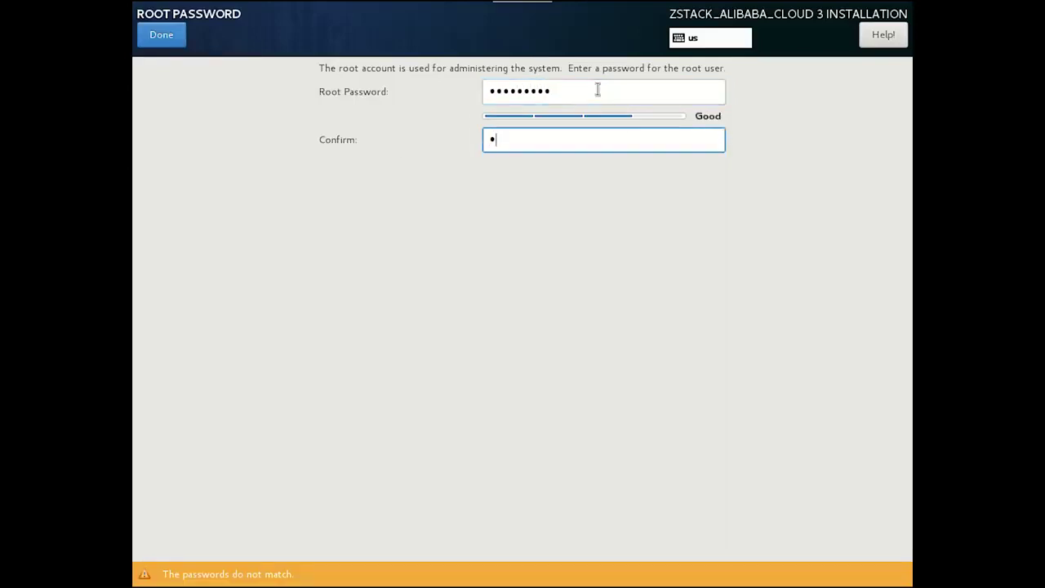
left_click(160, 34)
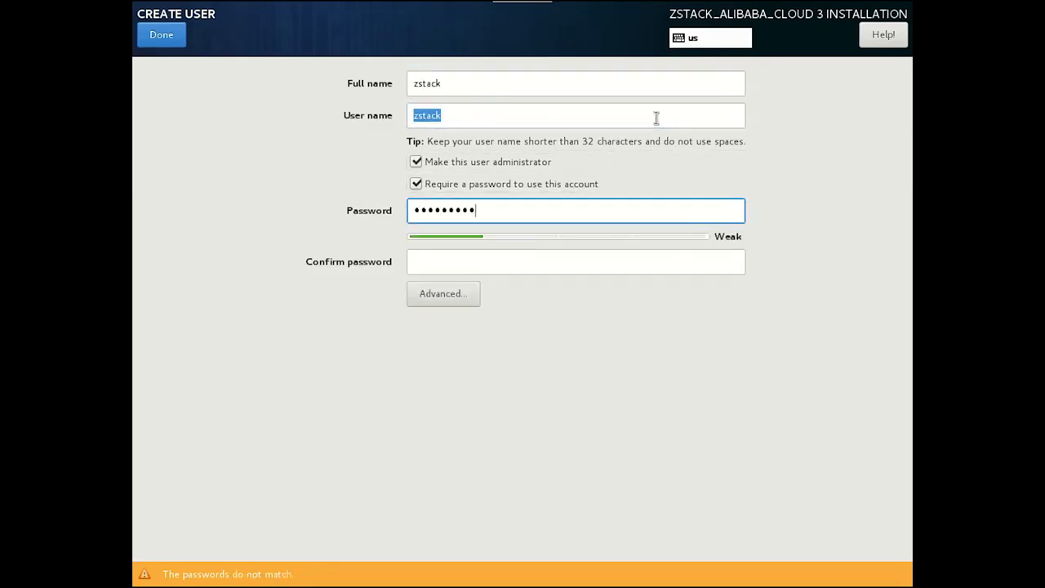
left_click(160, 35)
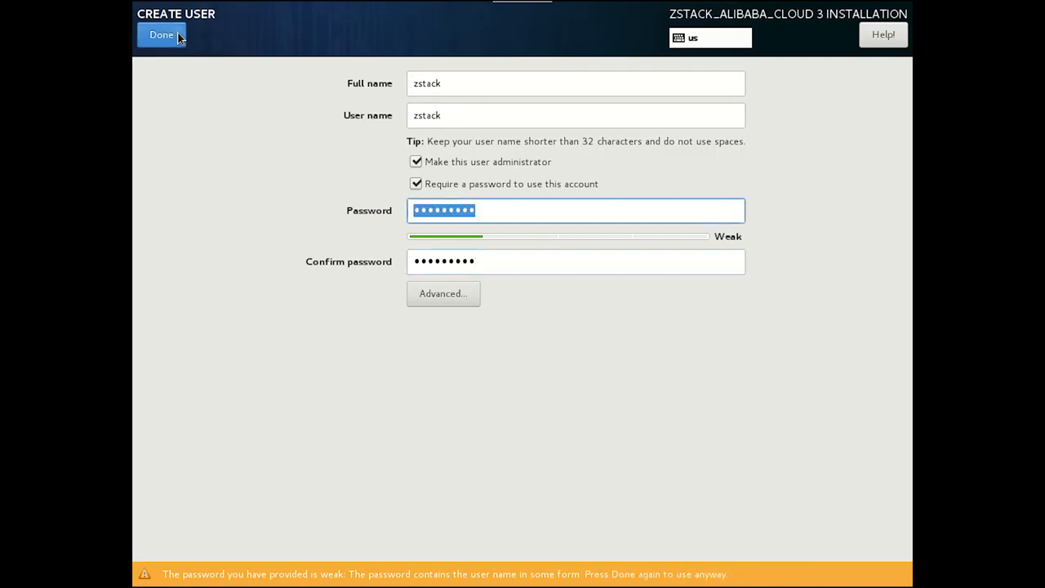
left_click(160, 34)
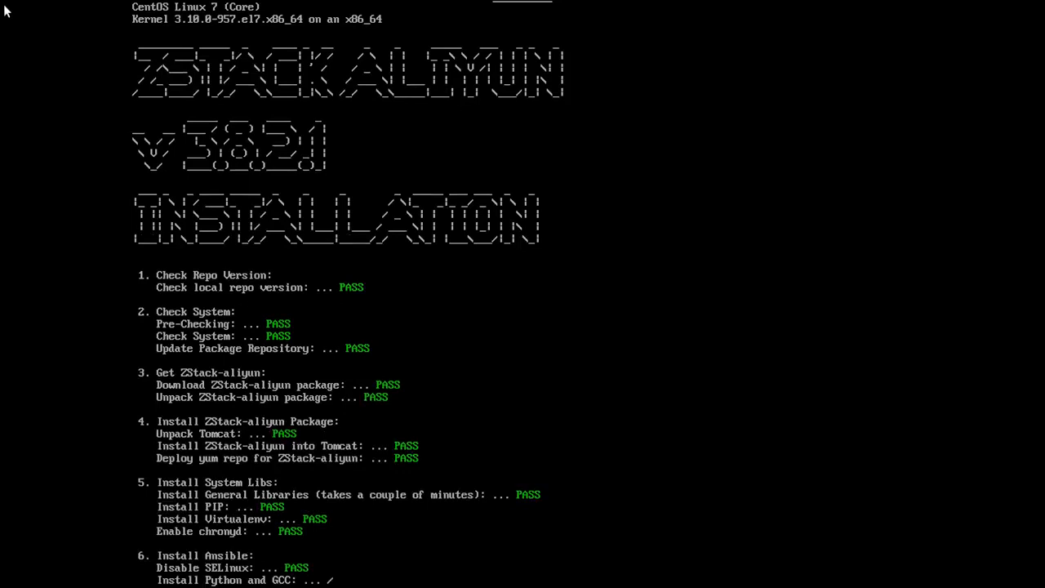
Follow the installer output to the end and dismiss the Change MySQL Password warning with Escape
scroll("down", 3)
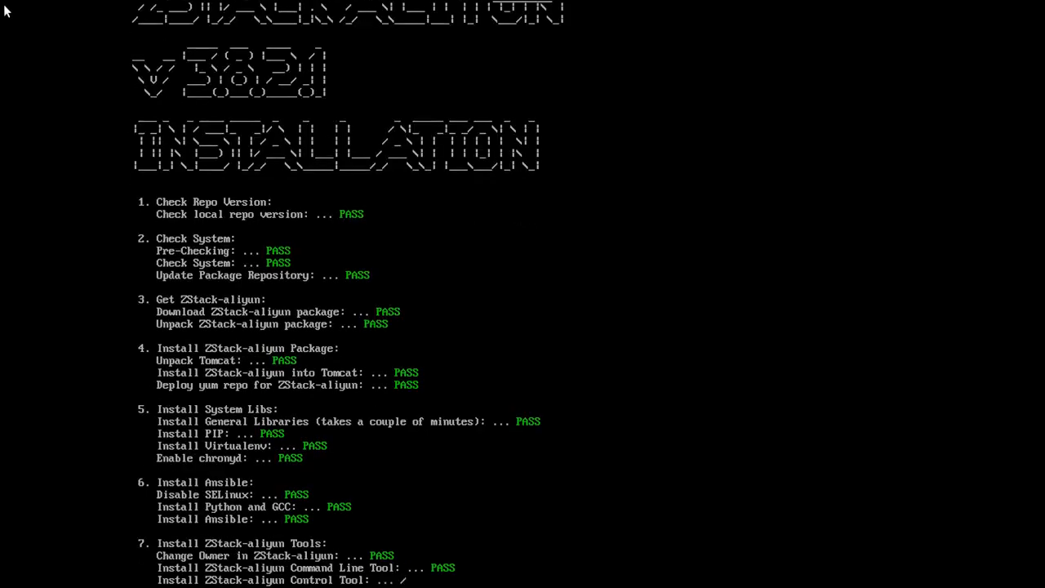
scroll("down", 3)
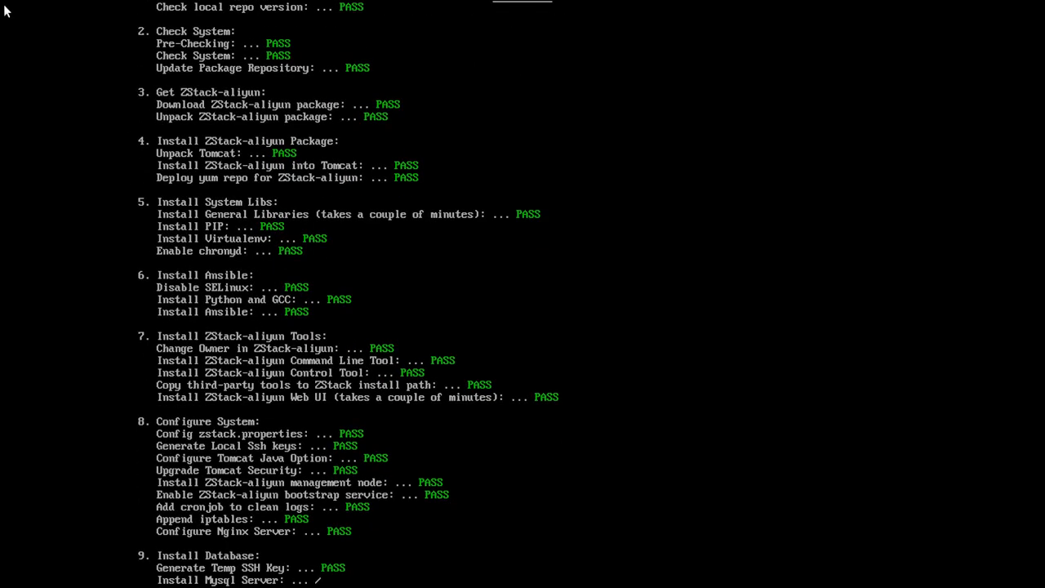
scroll("down", 3)
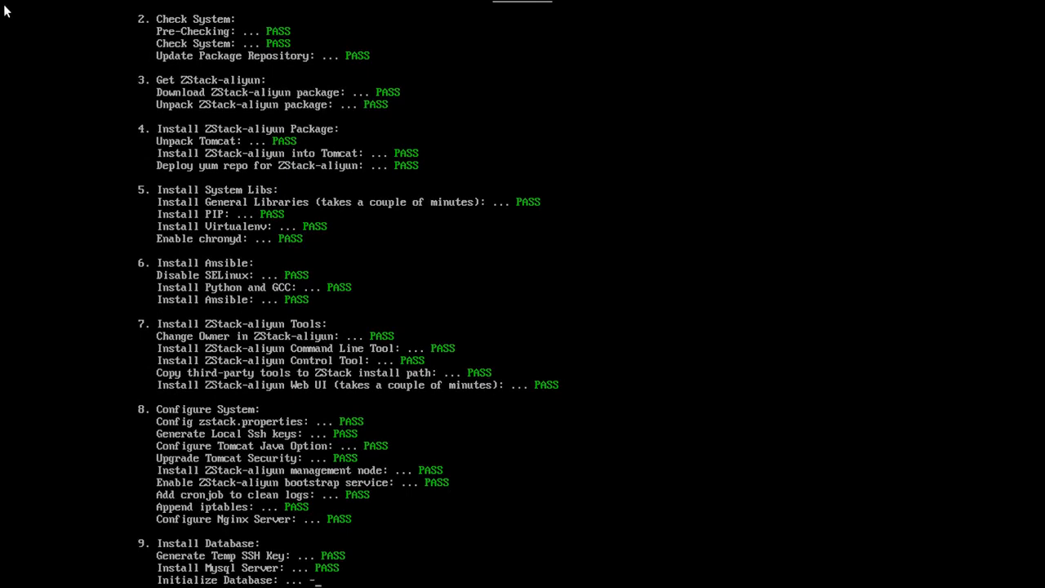
scroll("down", 3)
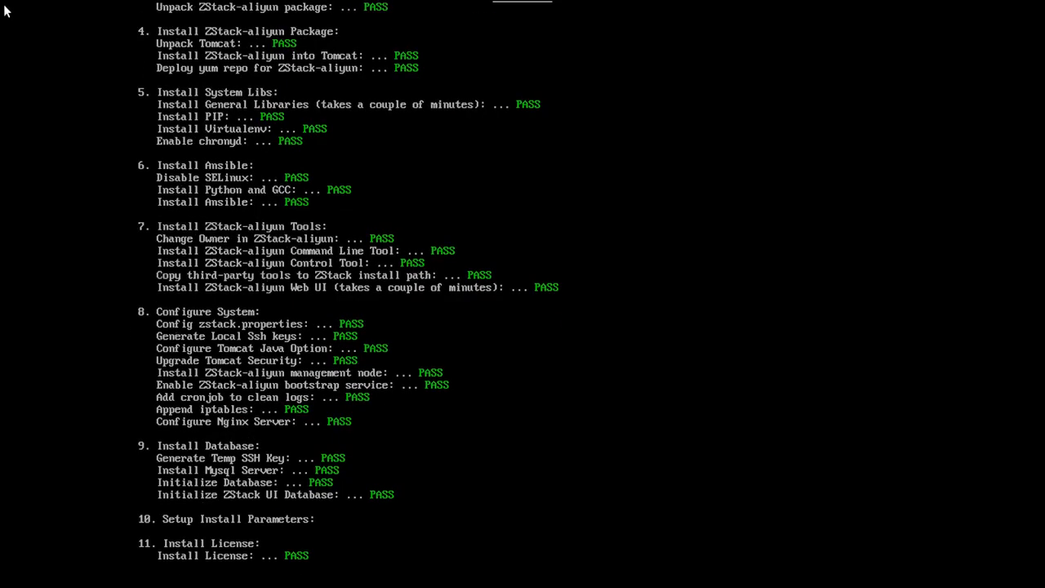
scroll("down", 3)
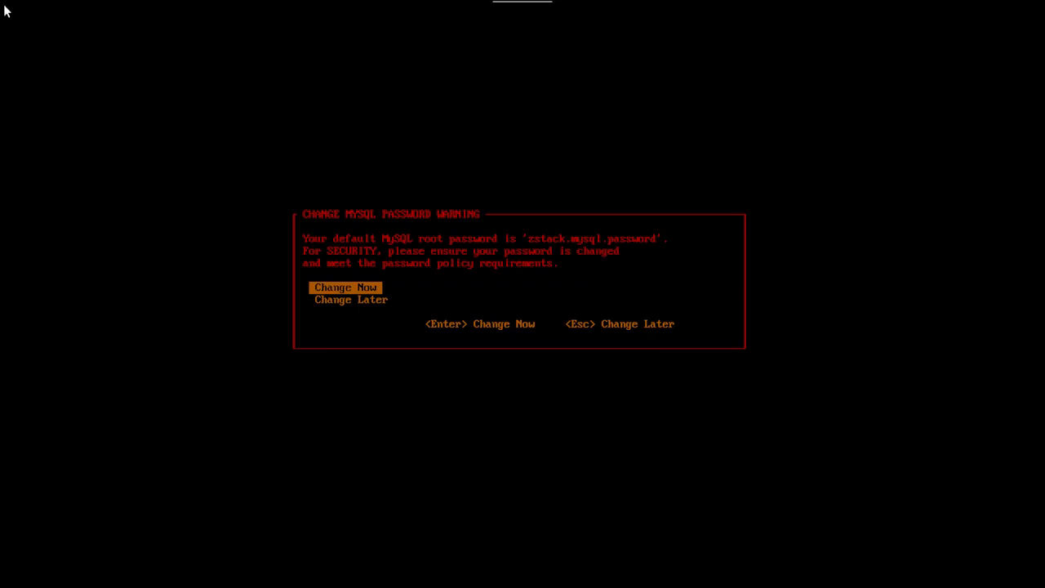
key("Escape")
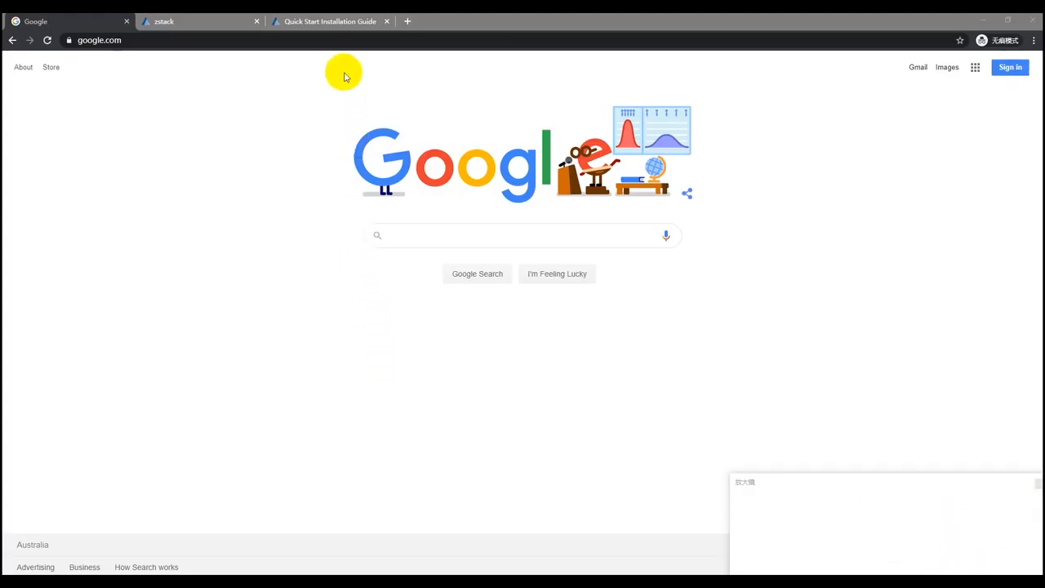
Browse to the console on port 5000, switch to English, log in as admin and confirm By Zone initialization
left_click(98, 39)
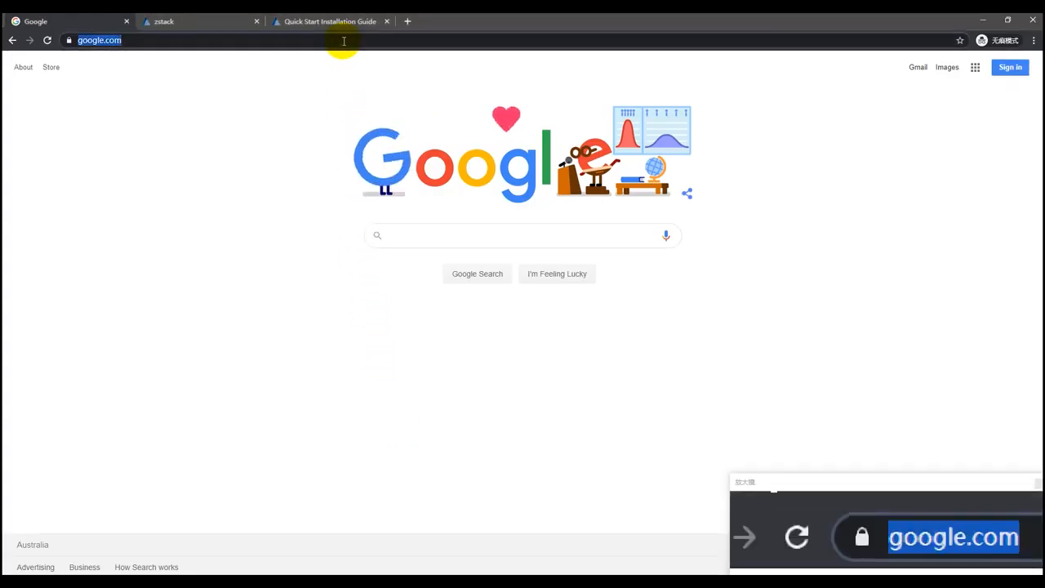
type("192.168.0.90:5000")
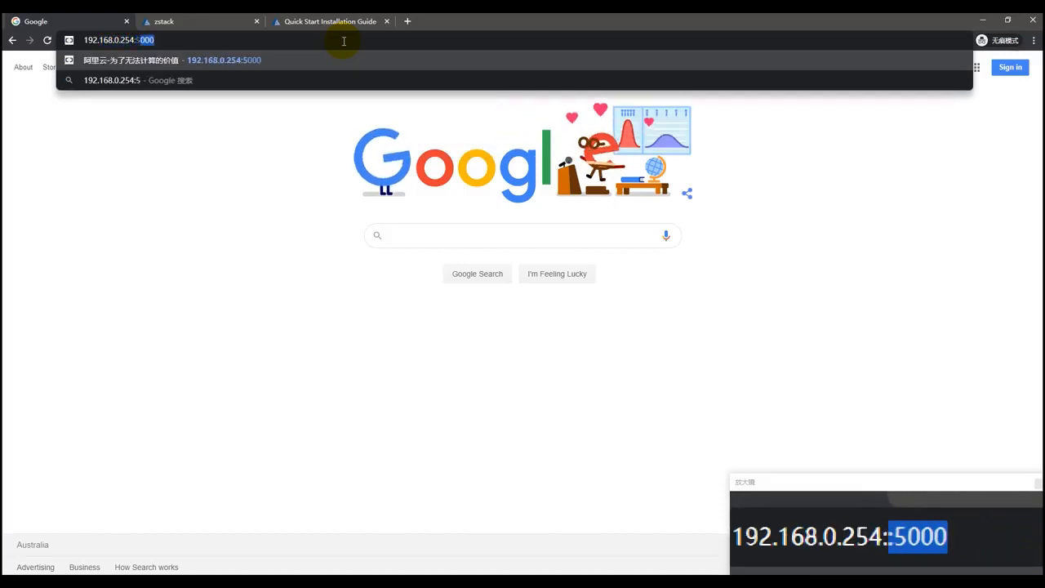
type("5000/#/login")
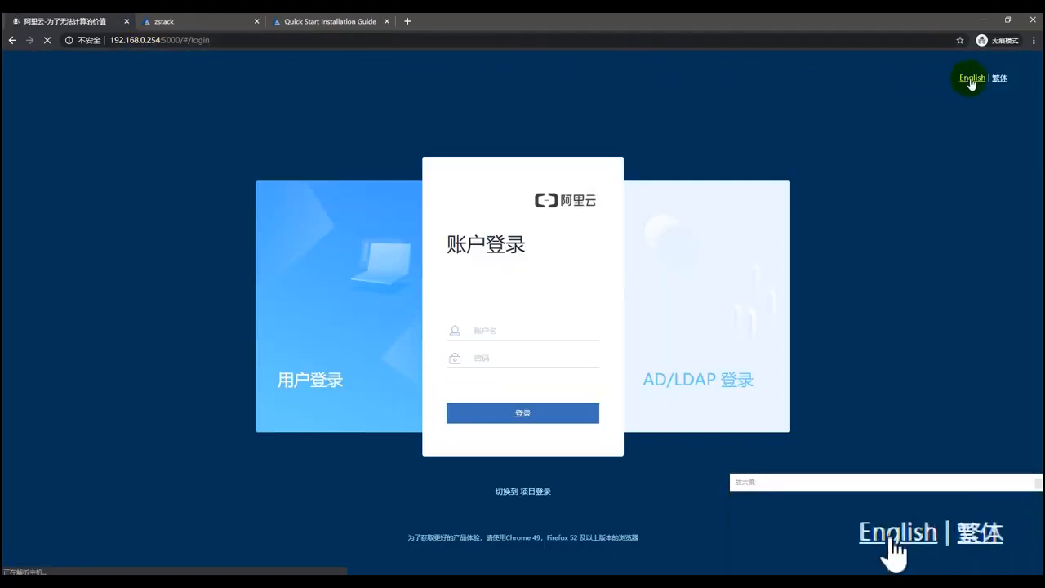
left_click(972, 78)
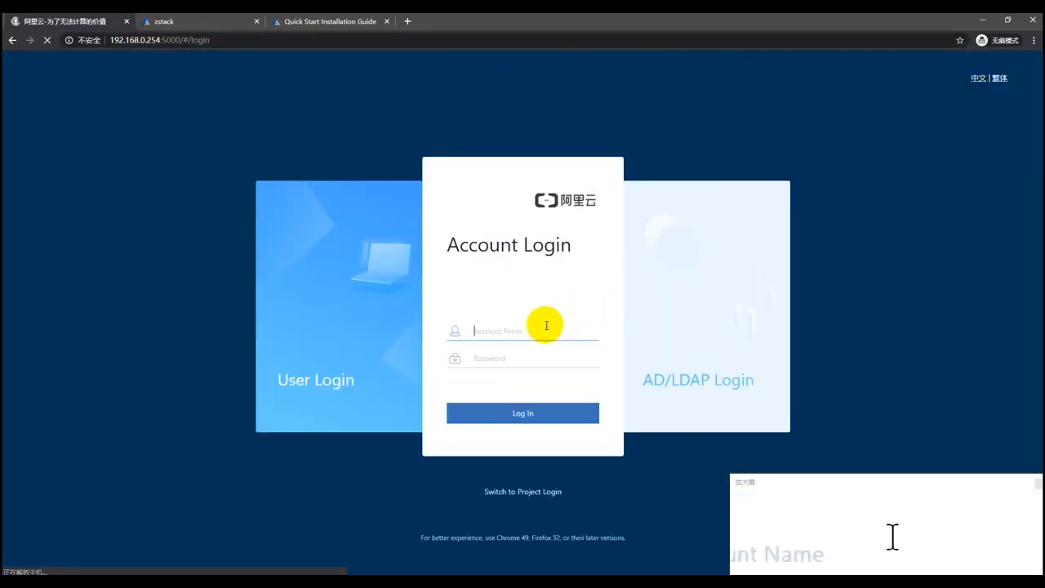
type("admin")
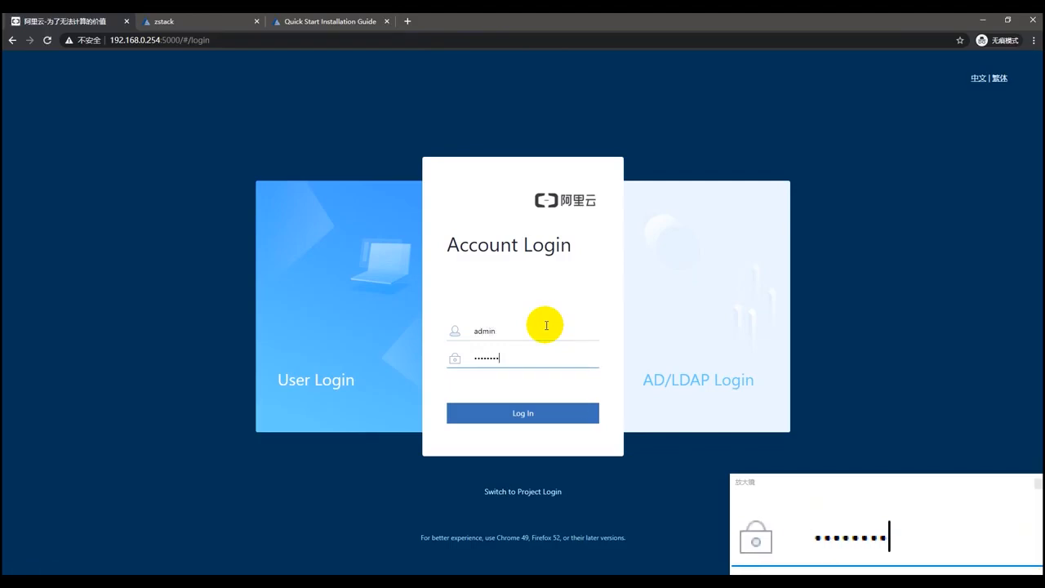
left_click(522, 412)
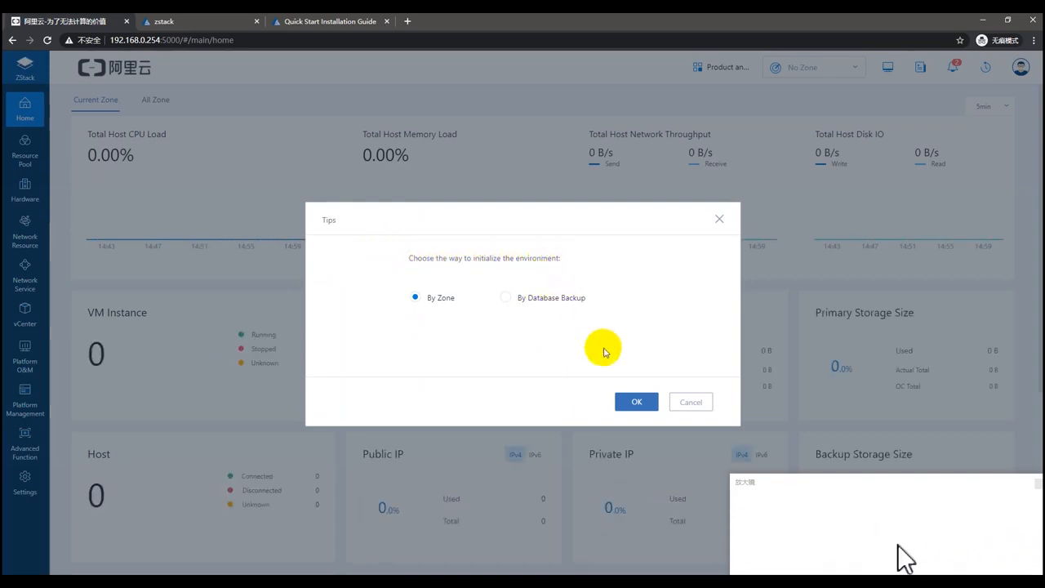
left_click(637, 401)
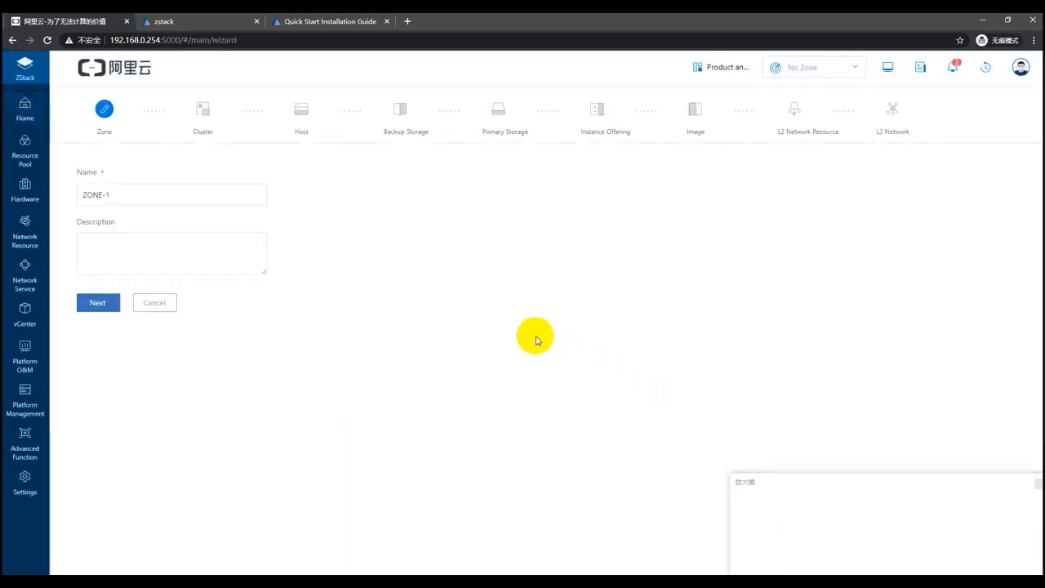
mouse_move(127, 291)
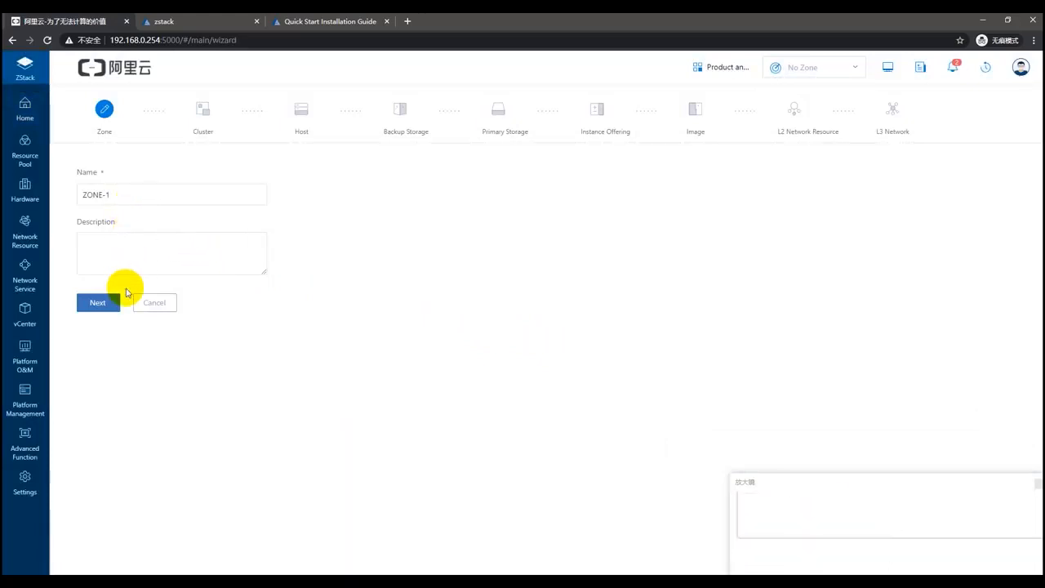
Create zone ZONE-1 and cluster Cluster-1 with KVM as its type
left_click(98, 302)
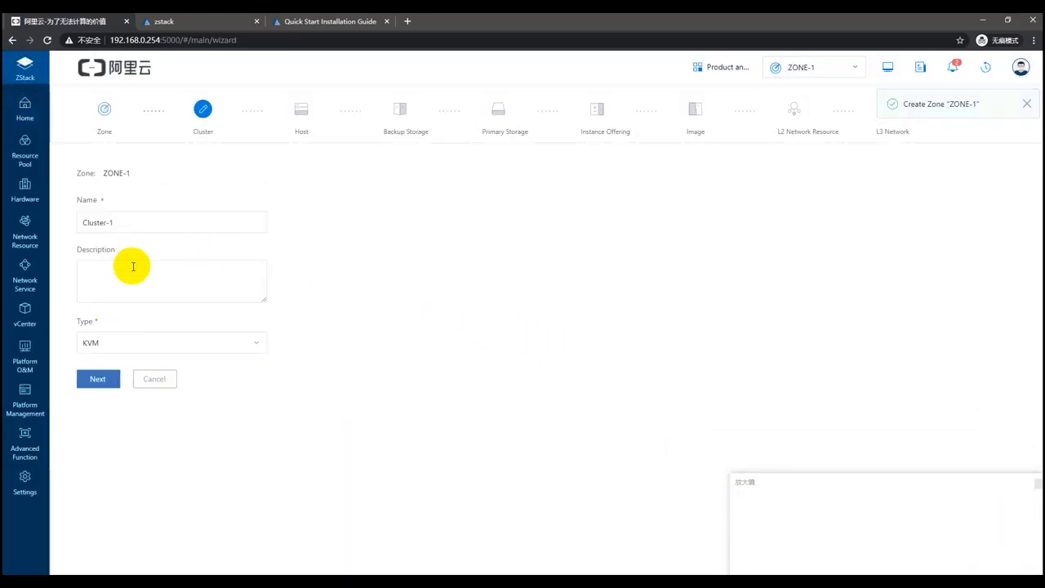
left_click(171, 343)
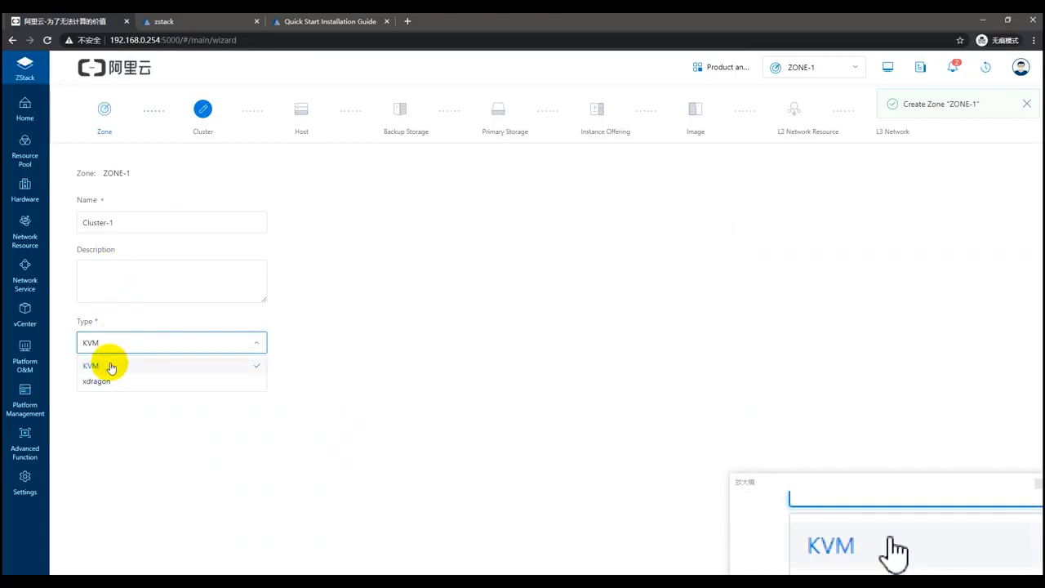
left_click(111, 366)
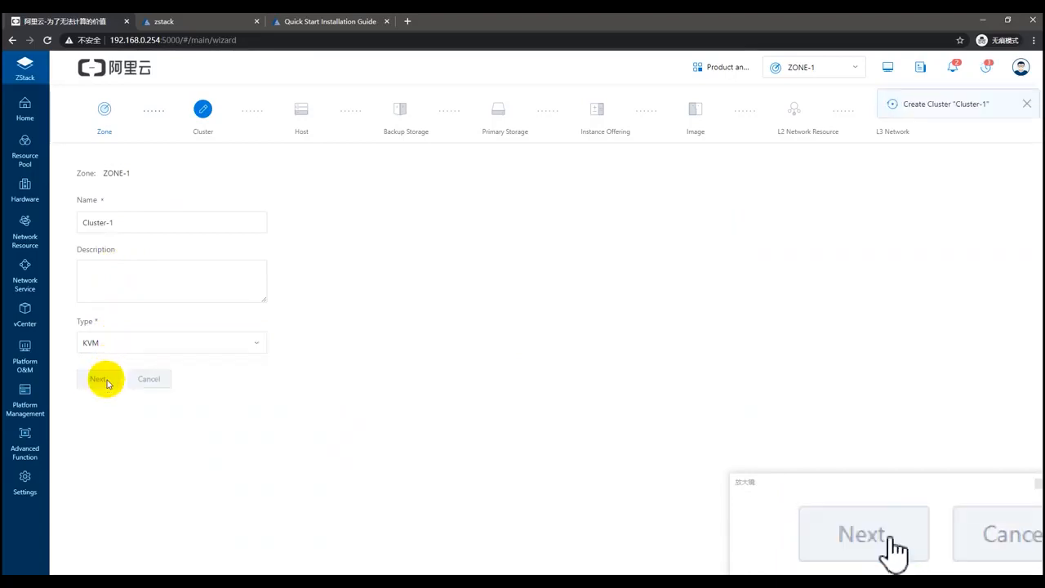
left_click(98, 379)
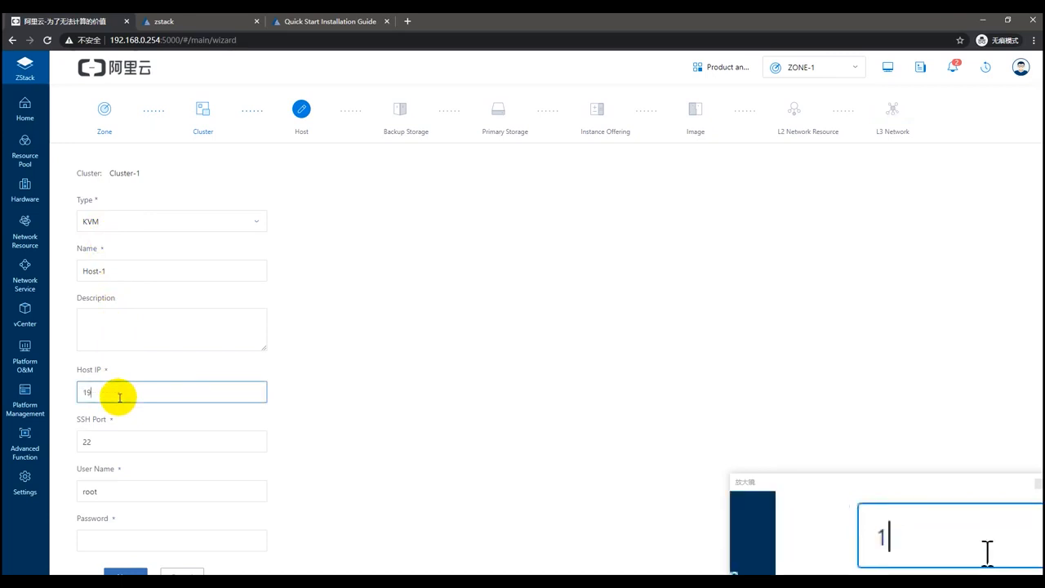
Add Host-1 at 192.168.0.254 with its root password and watch its progress under Recently Actions > Ongoing
type("92.168.0.254")
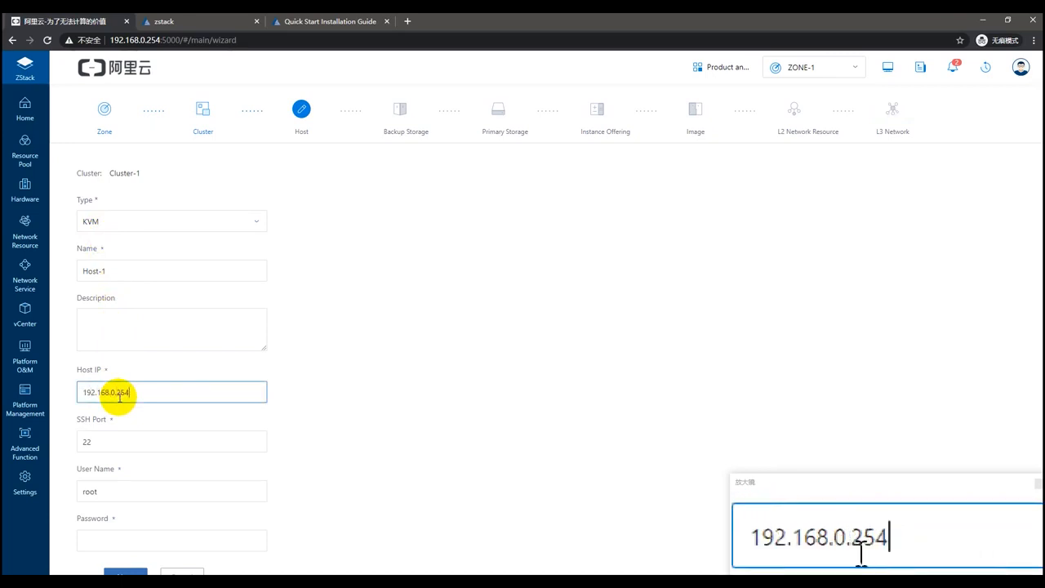
left_click(172, 487)
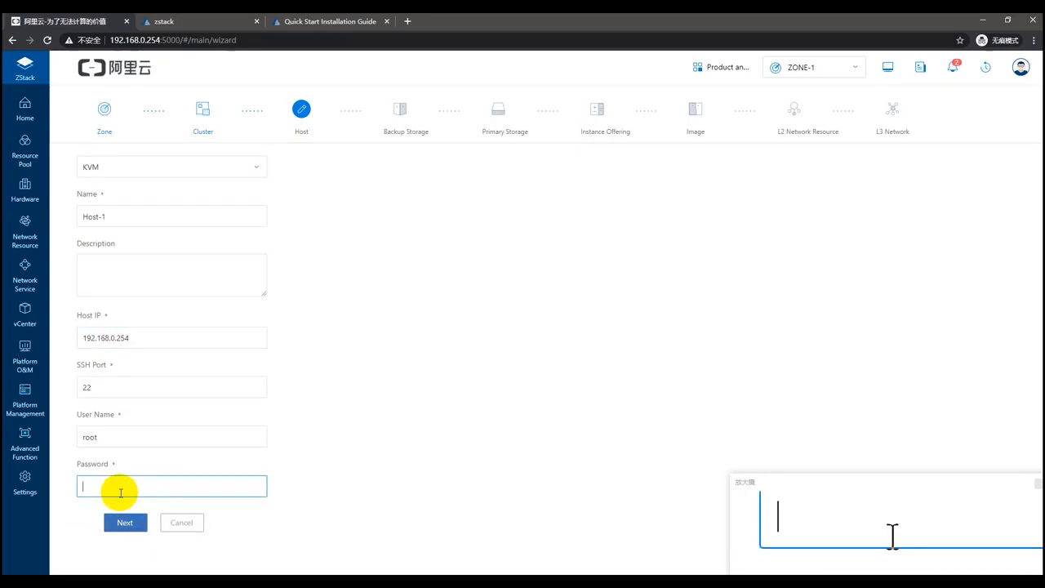
type("password")
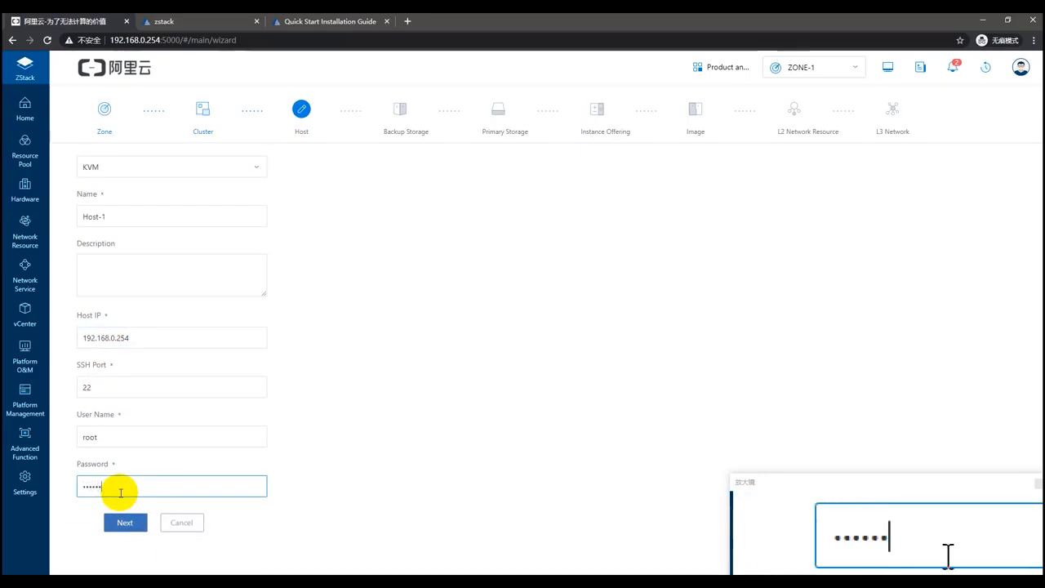
left_click(124, 523)
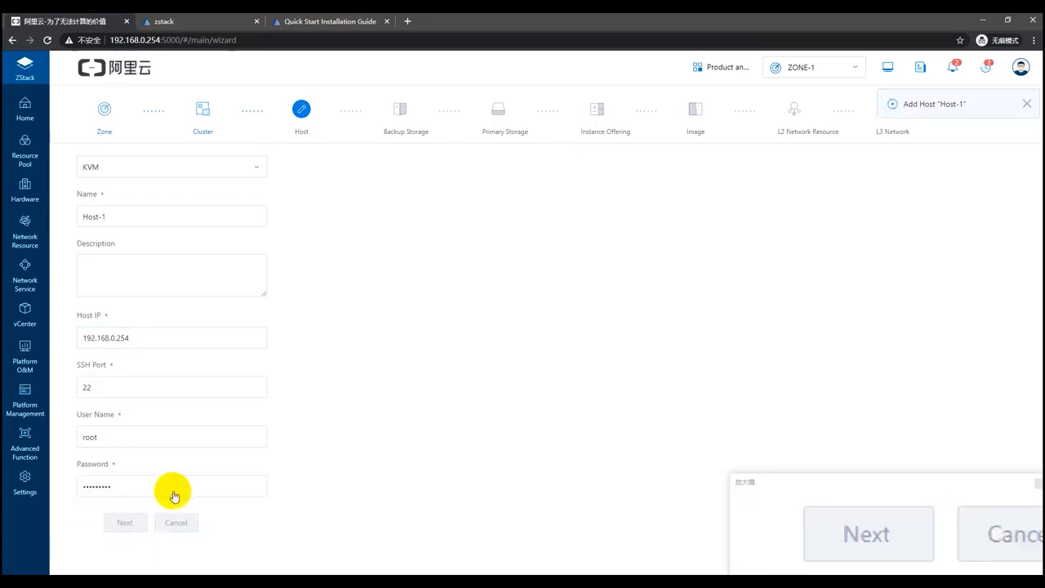
left_click(987, 67)
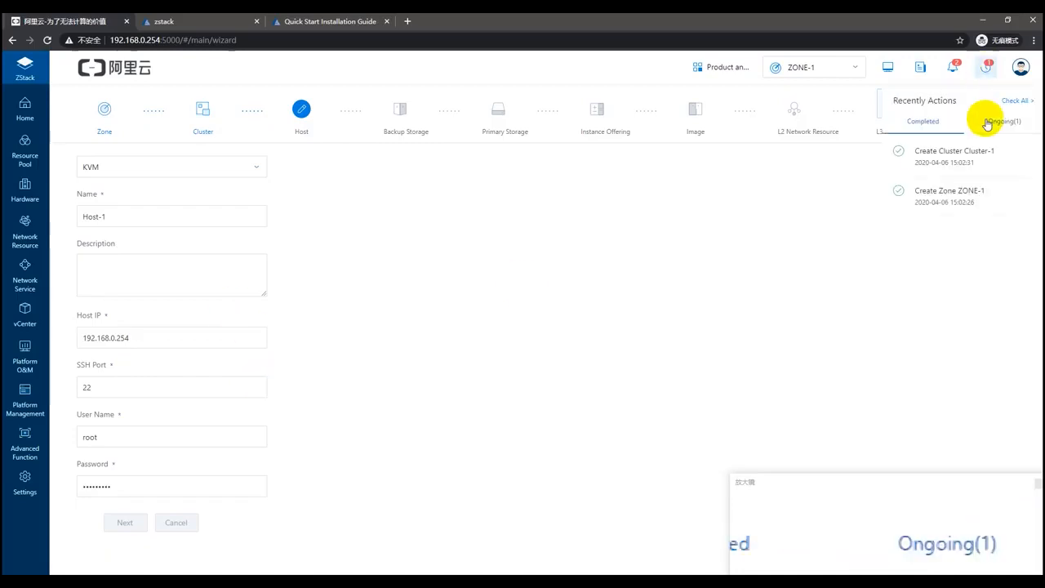
left_click(1003, 121)
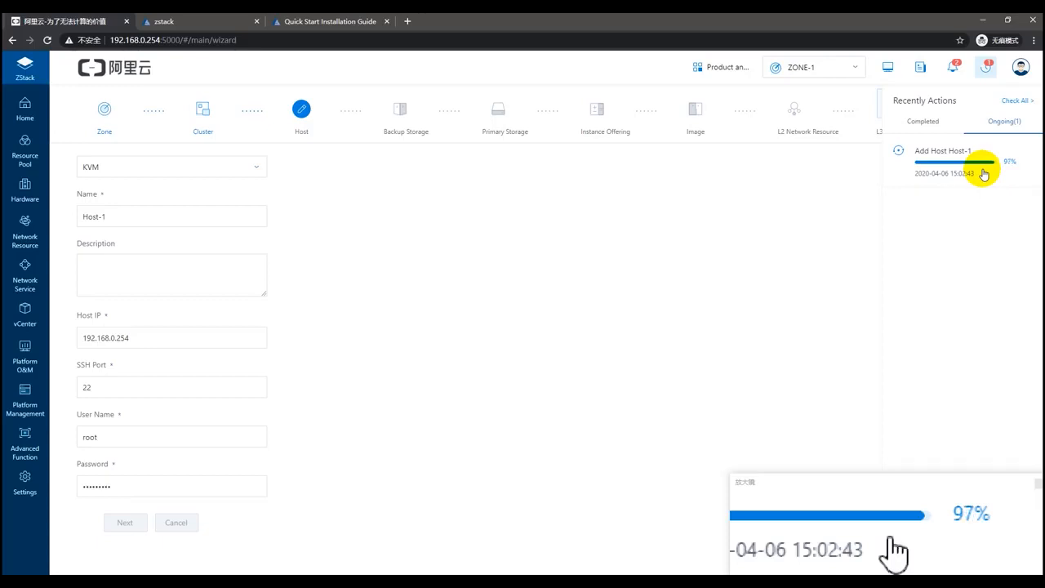
left_click(124, 523)
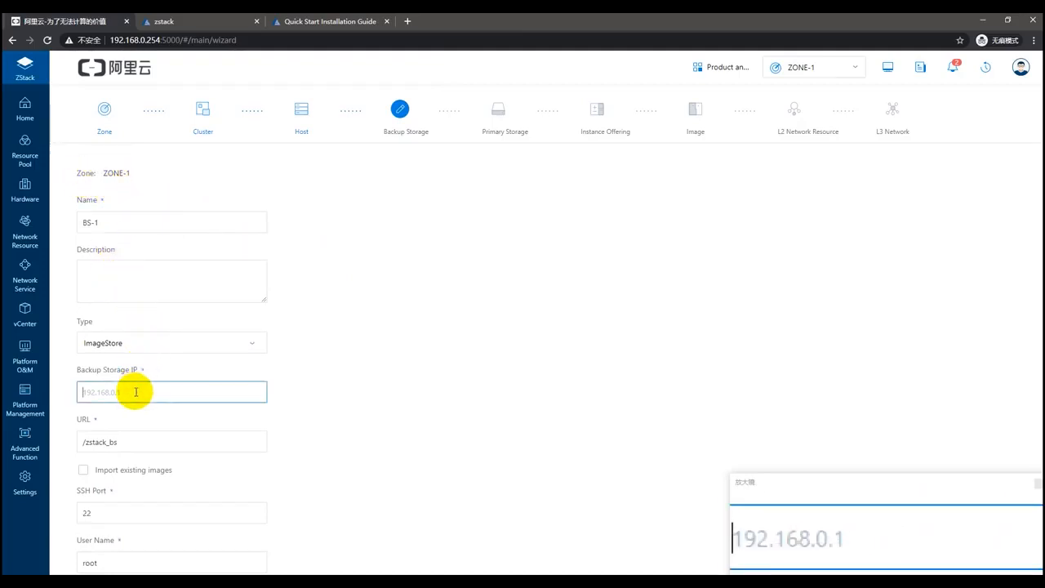
Enter backup storage IP 192.168.0.254 and password to create ImageStore backup storage BS-1
type("192.168")
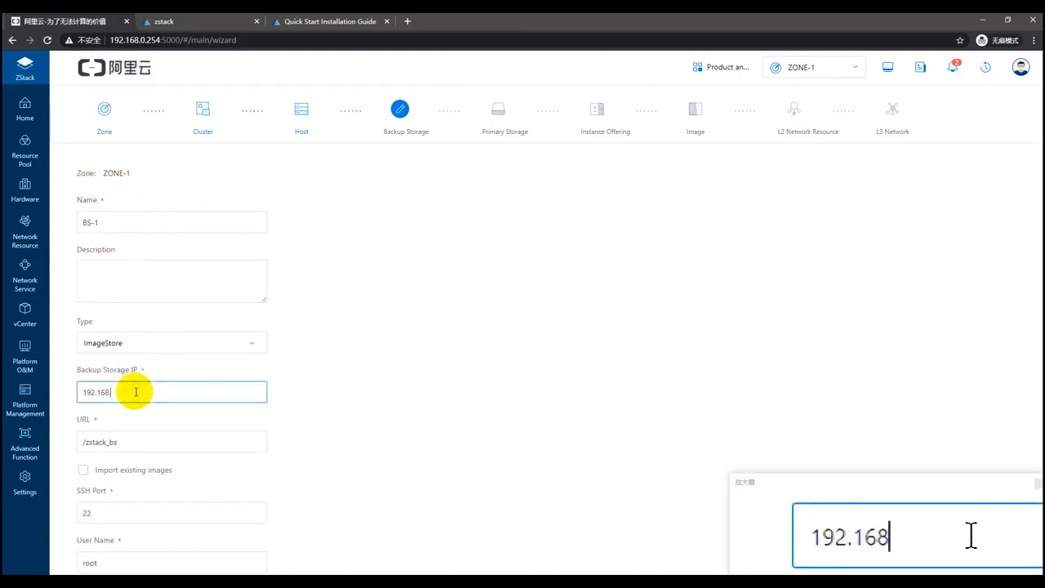
type(".0.254")
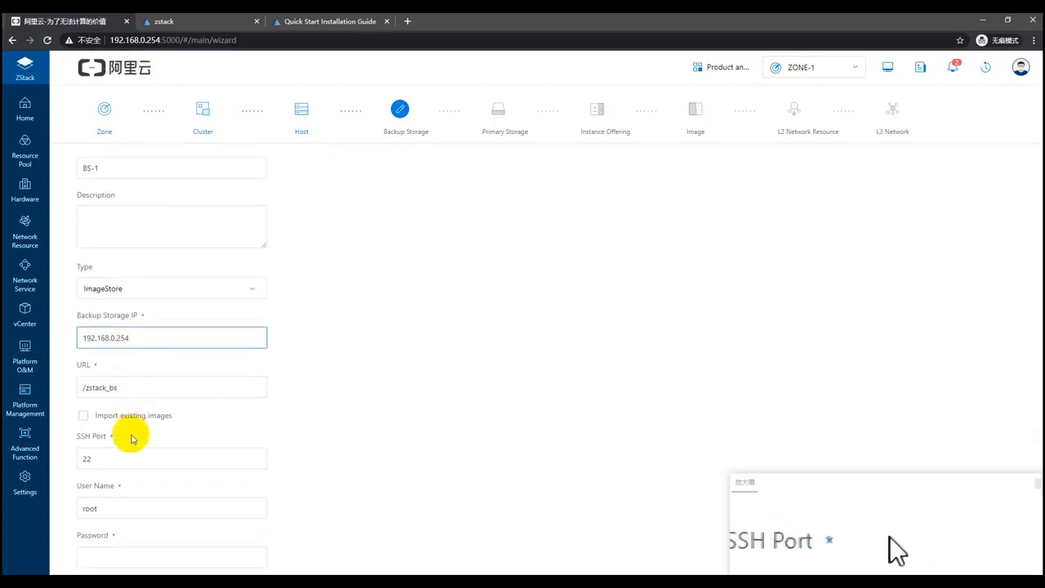
scroll("down", 3)
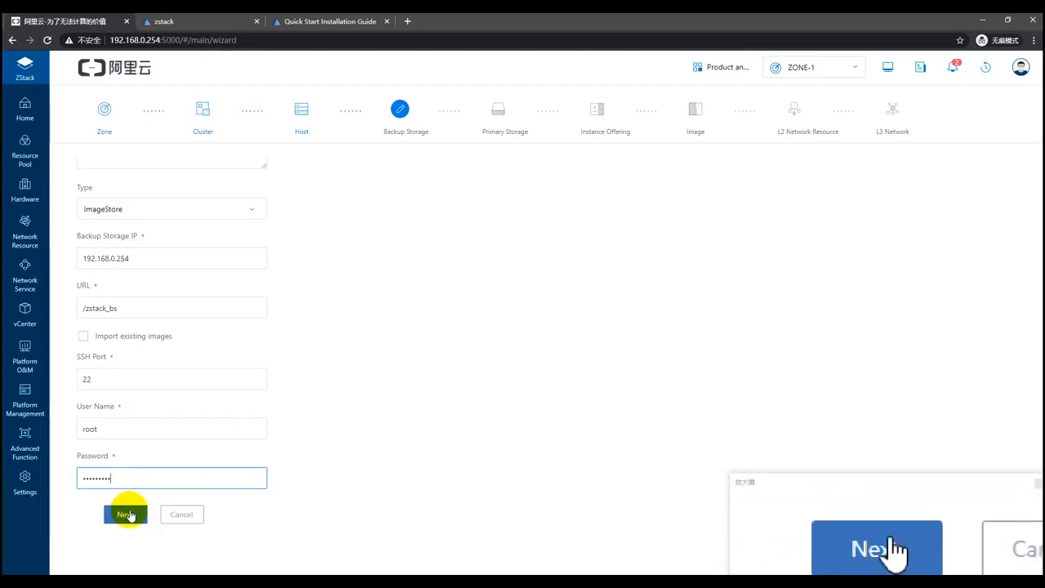
left_click(126, 514)
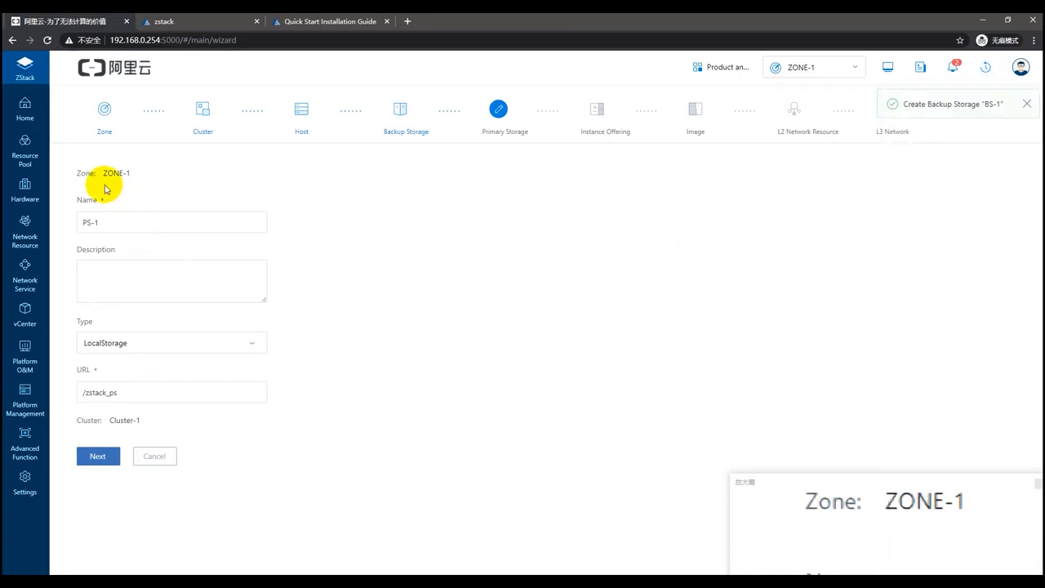
Choose LocalStorage as the type and create primary storage PS-1 at /zstack_ps
left_click(171, 343)
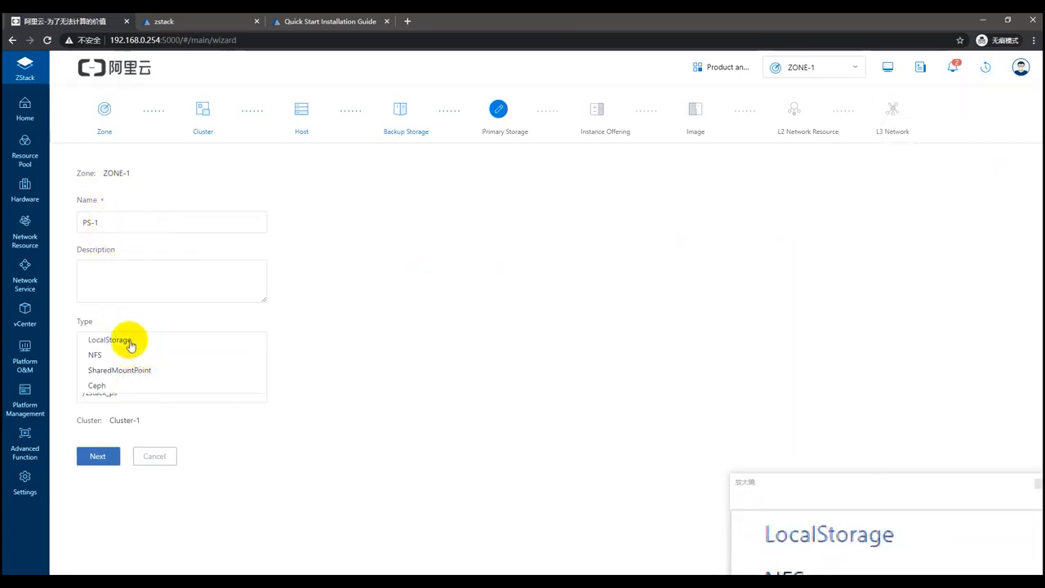
left_click(109, 338)
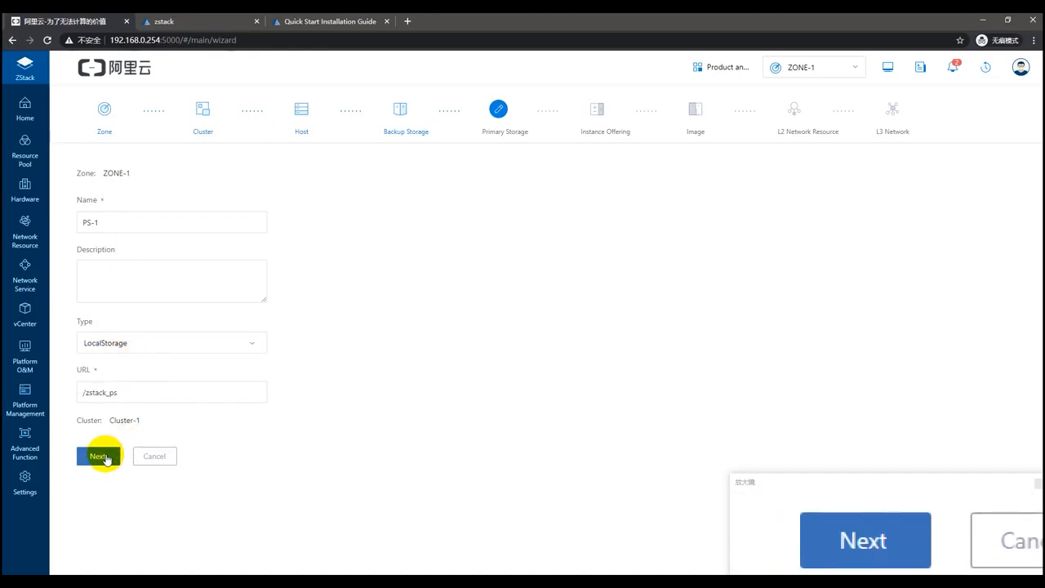
left_click(98, 455)
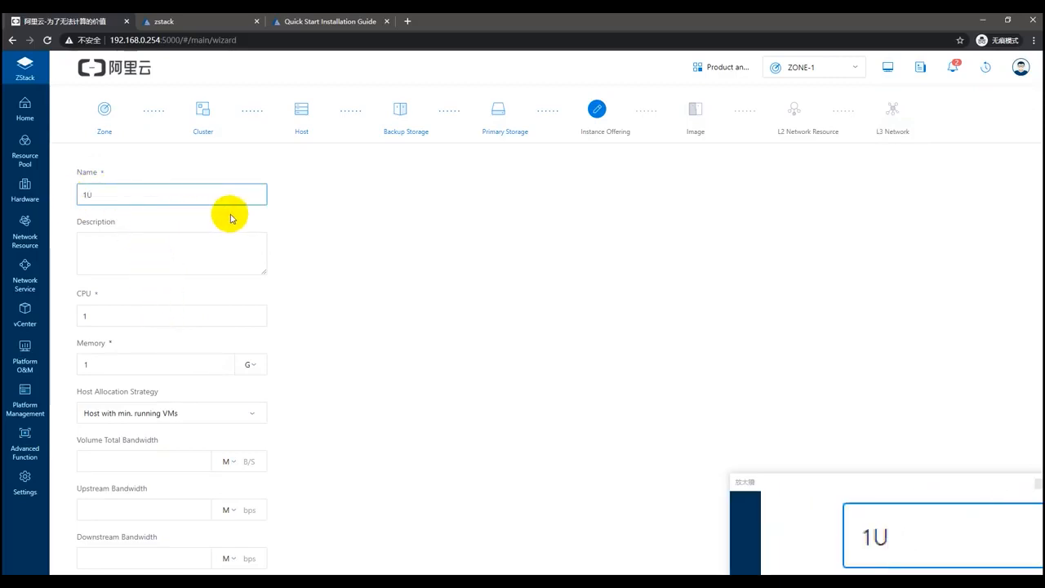
Name the offering 1U1G with 1 CPU and 1 G memory and create it
type("1G")
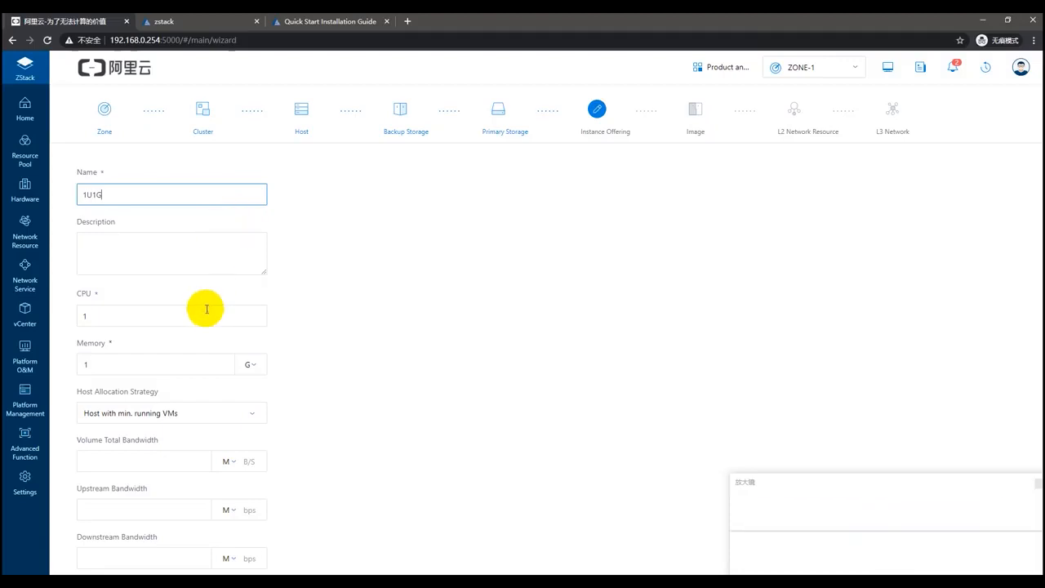
scroll("down", 3)
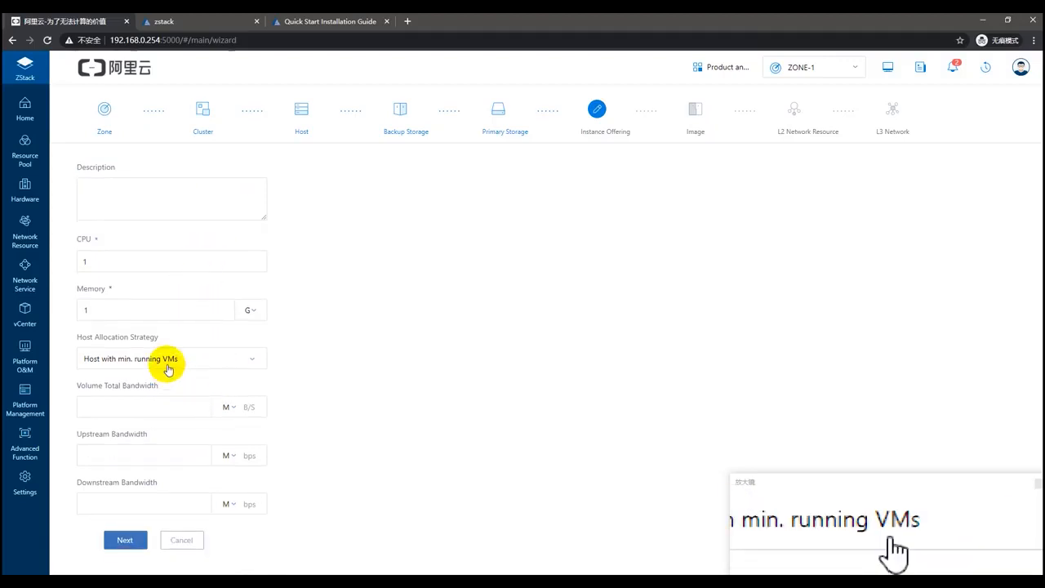
left_click(125, 539)
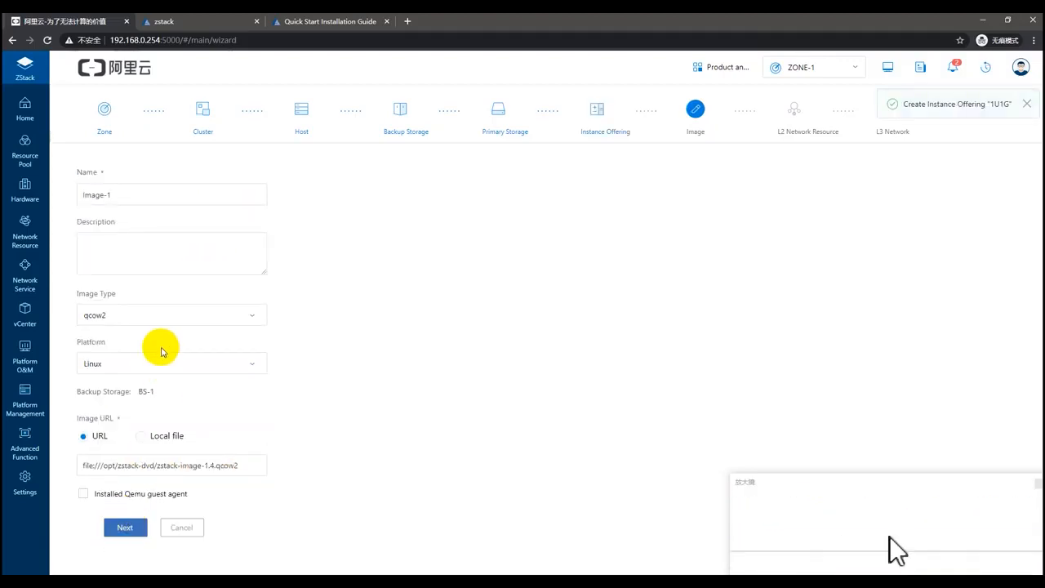
Rename the image to Test-Image and add it as a qcow2 Linux image
left_click(172, 195)
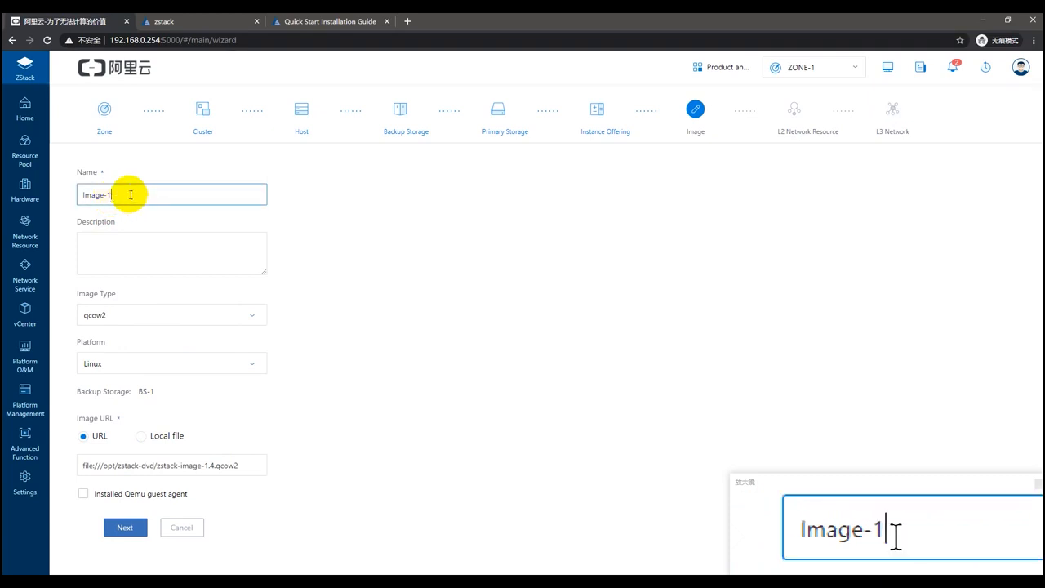
type("tImage")
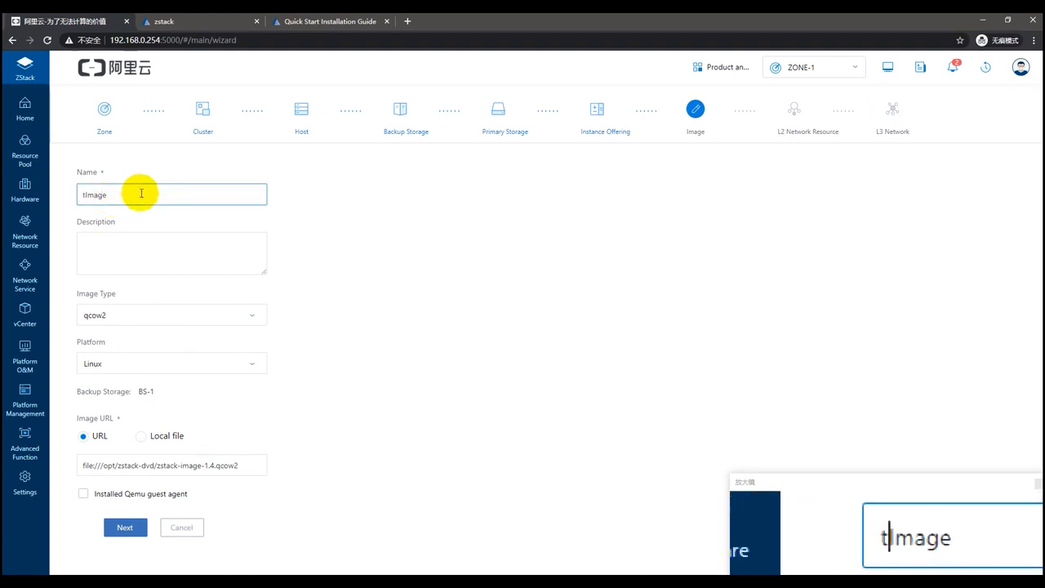
type("es")
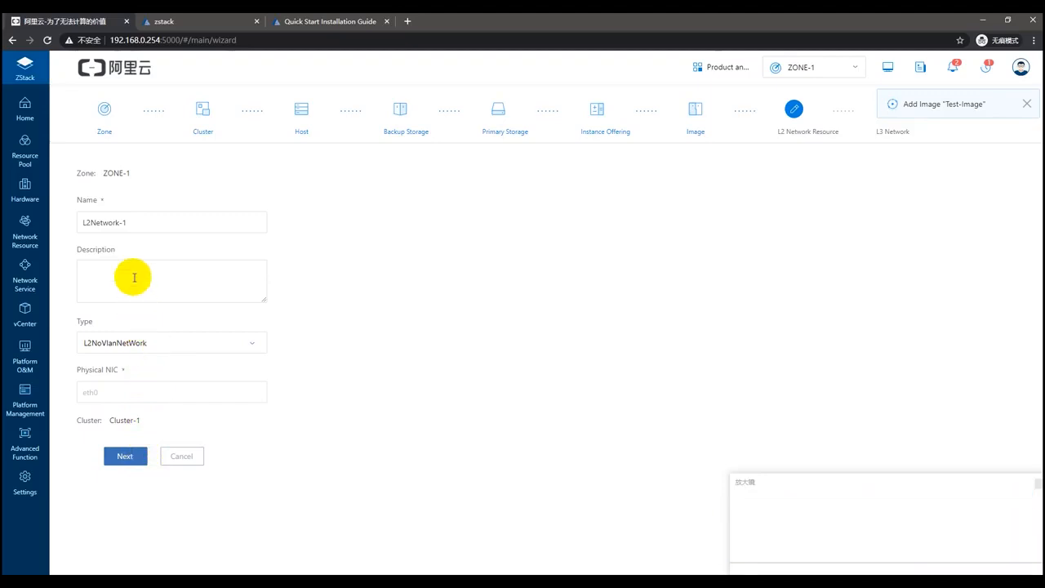
mouse_move(145, 330)
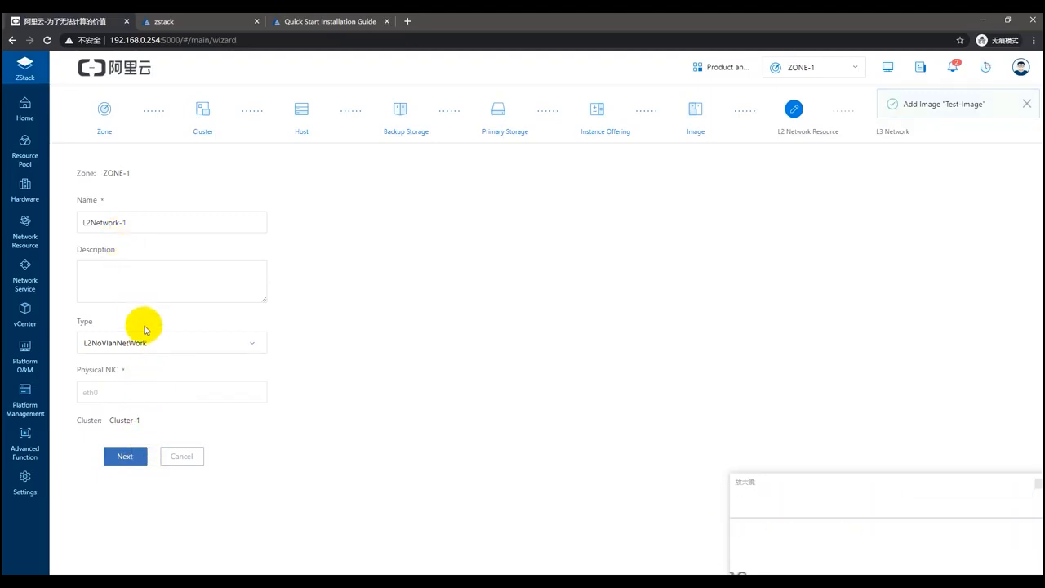
left_click(172, 343)
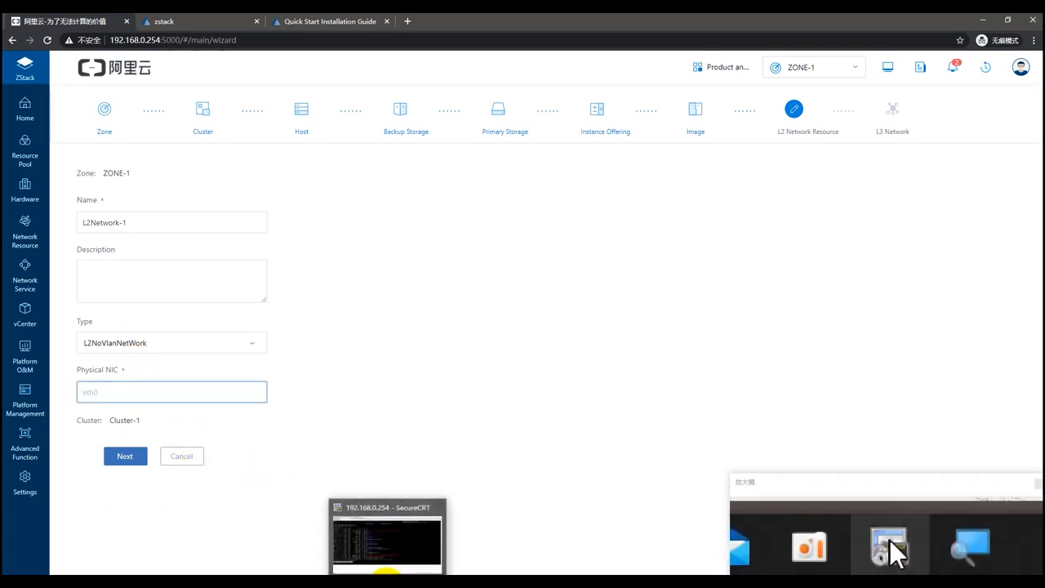
Check the host's interfaces with 'ip add' in SecureCRT, then create L2Network-1 on NIC eth0
left_click(385, 539)
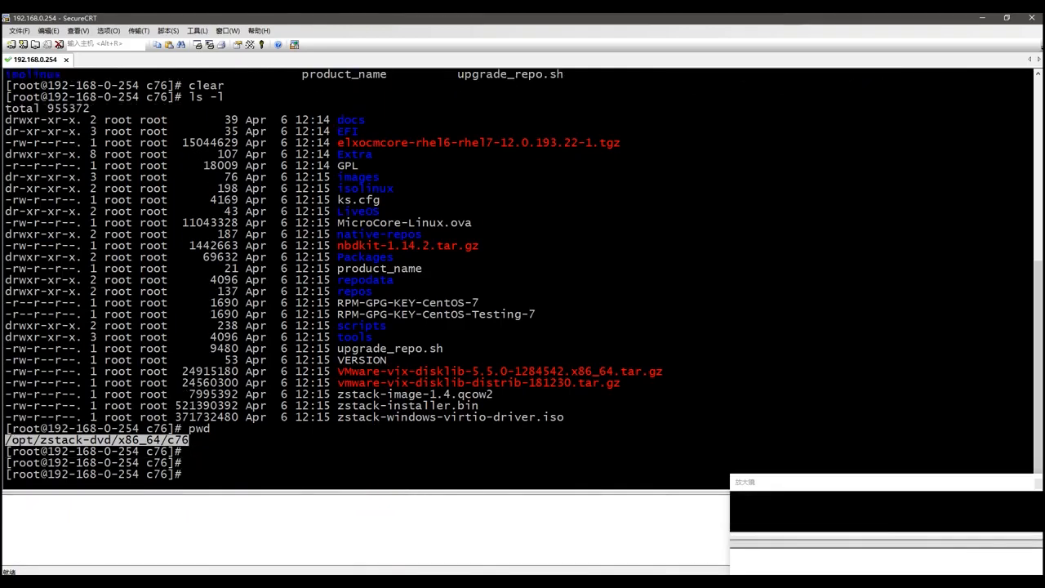
type("ip add")
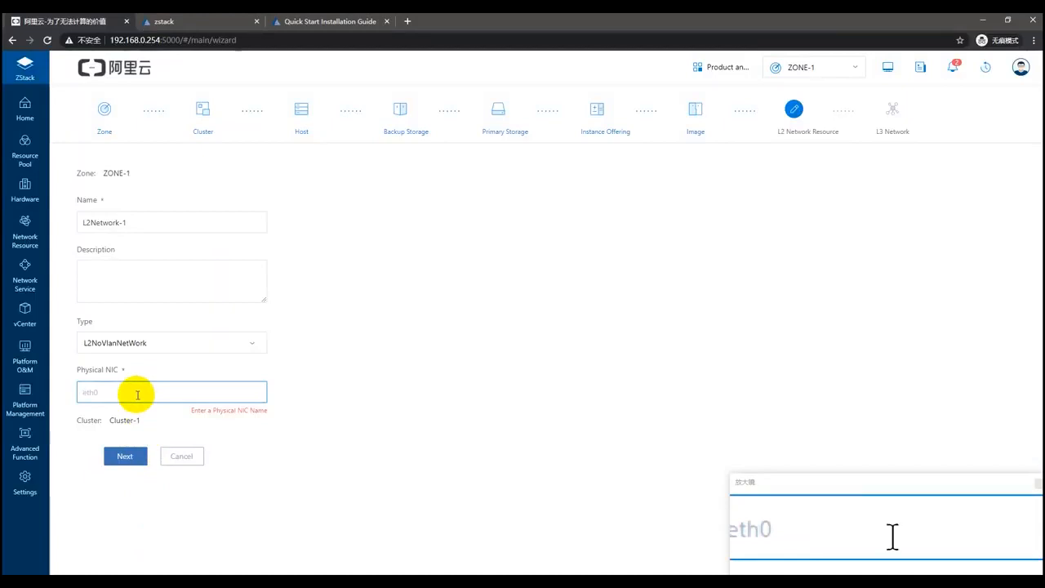
type("eth0")
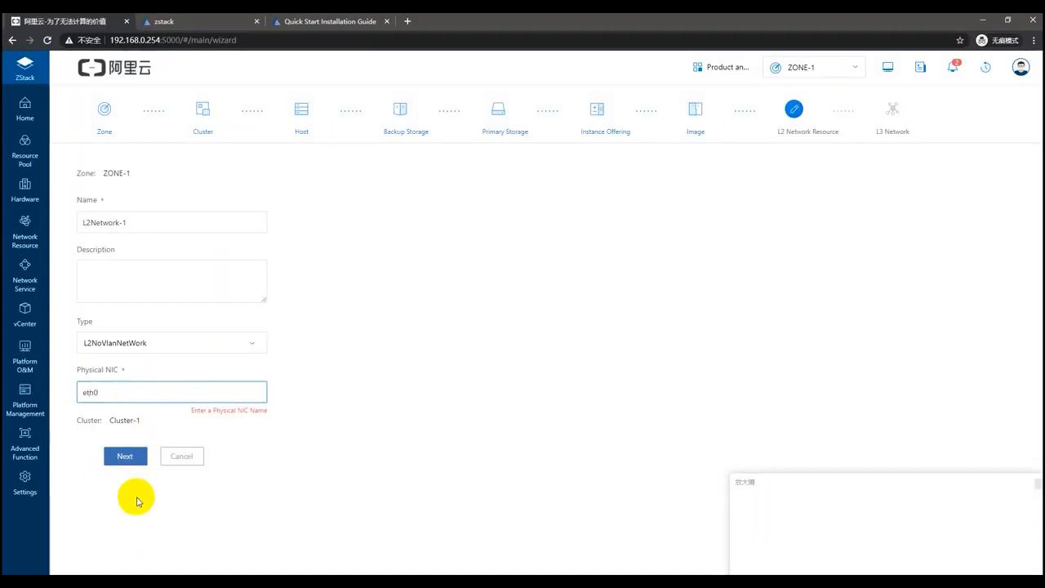
left_click(125, 456)
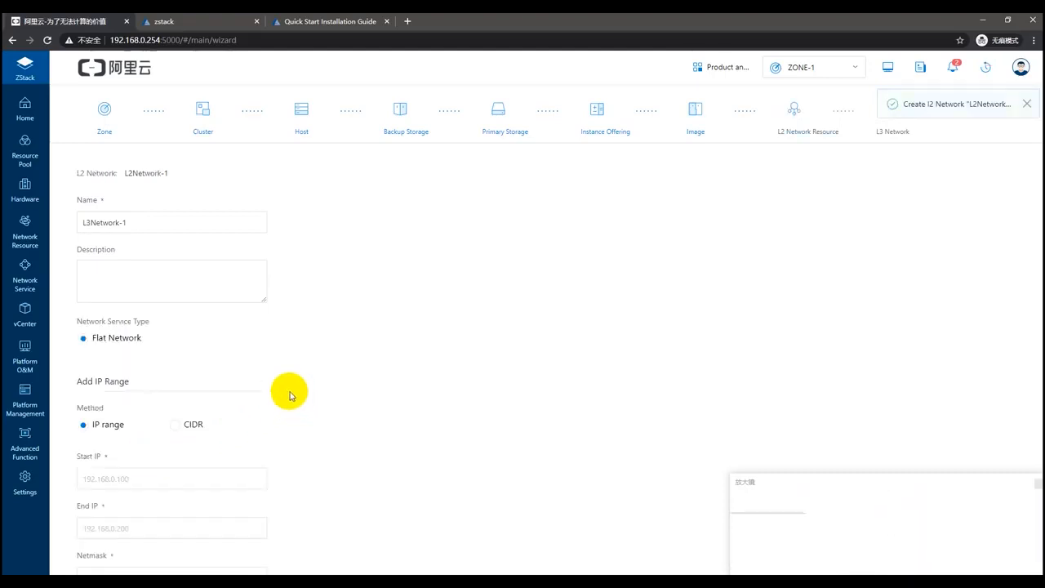
Define the L3 network by CIDR 192.168.100.0/24 with DNS 8.8.8.8 and submit it
triple_click(171, 222)
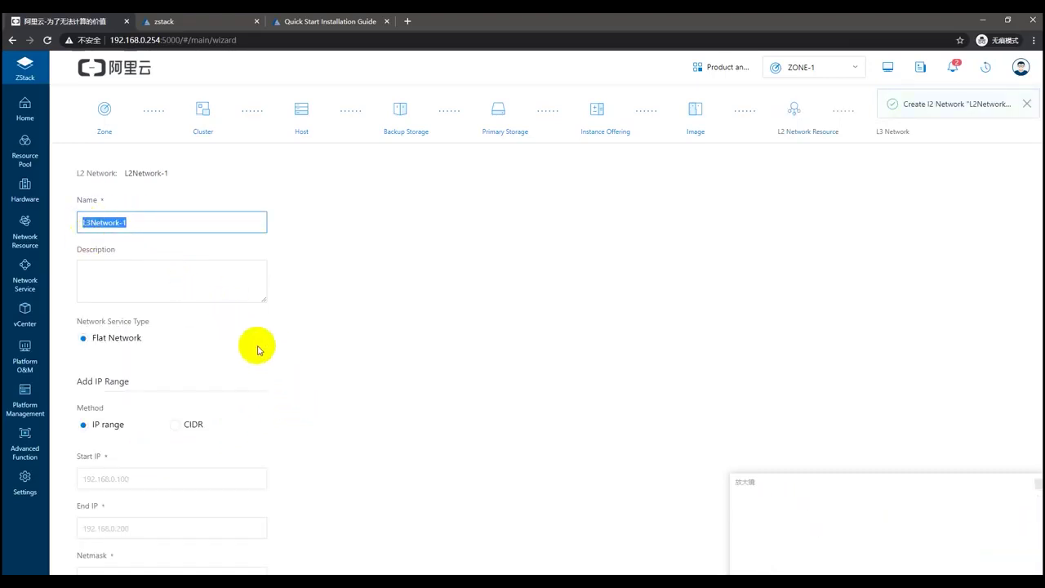
scroll("down", 3)
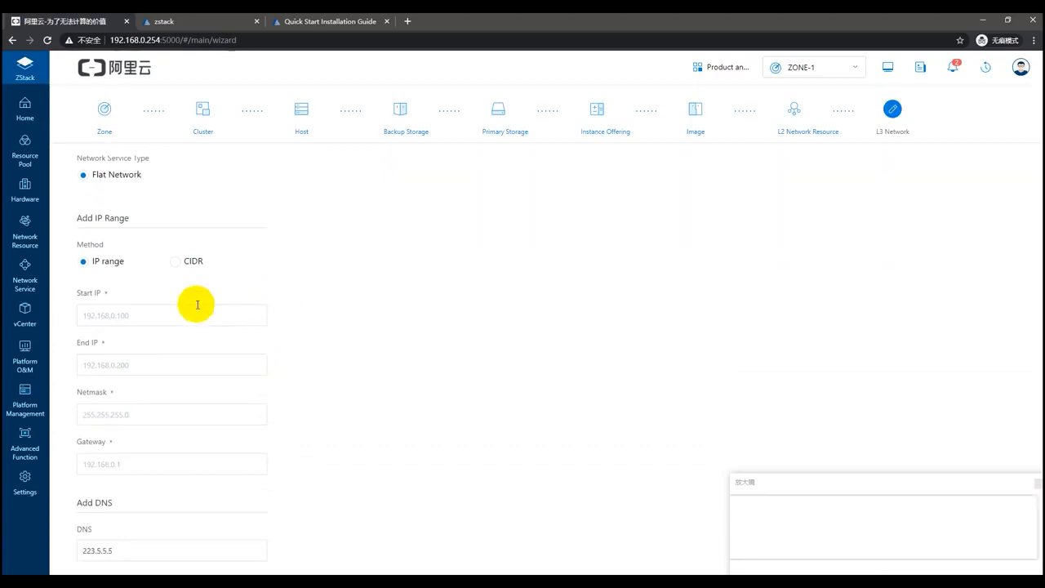
left_click(175, 262)
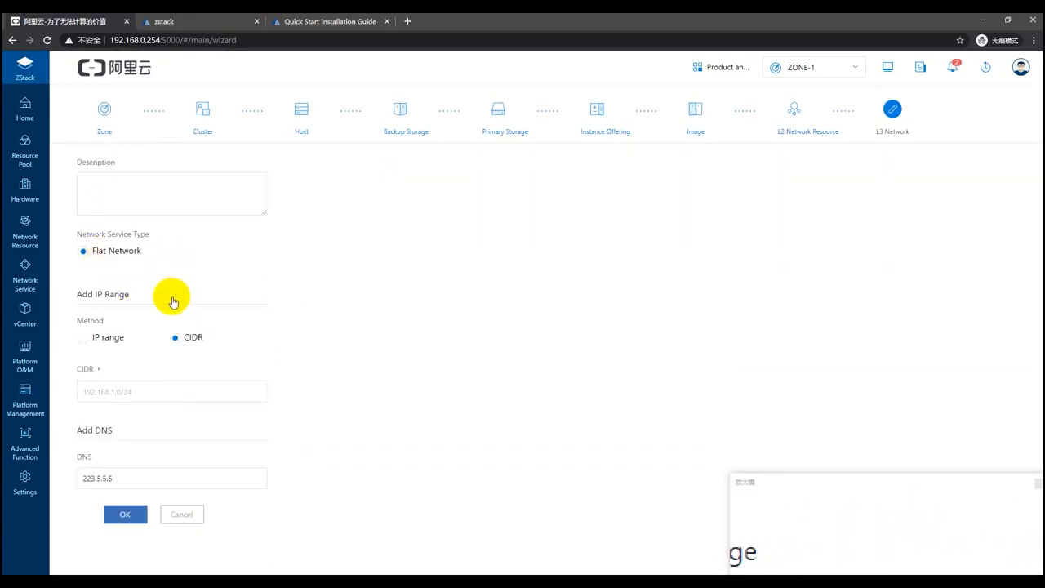
left_click(171, 392)
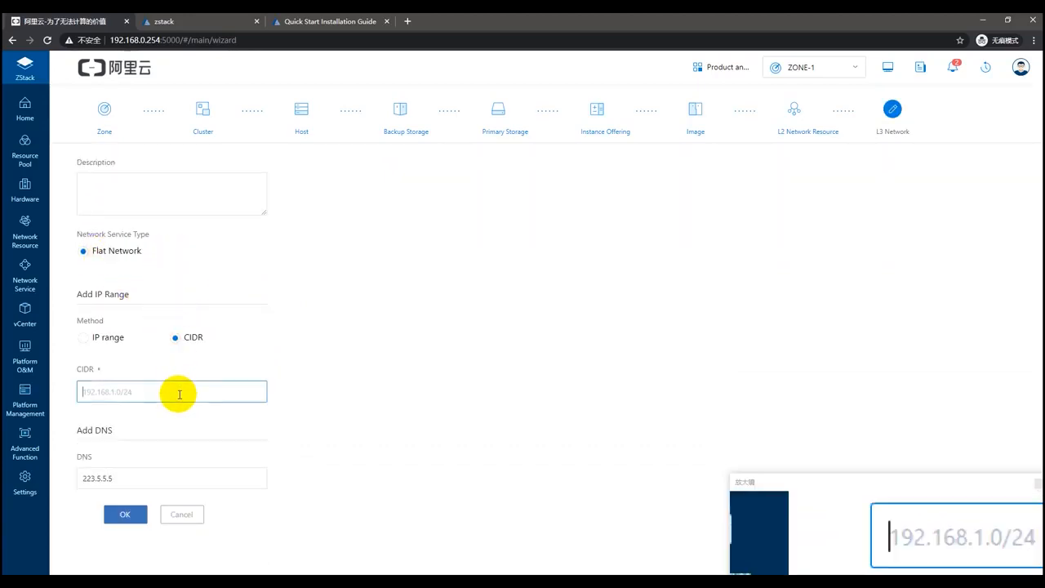
type("192.168.10")
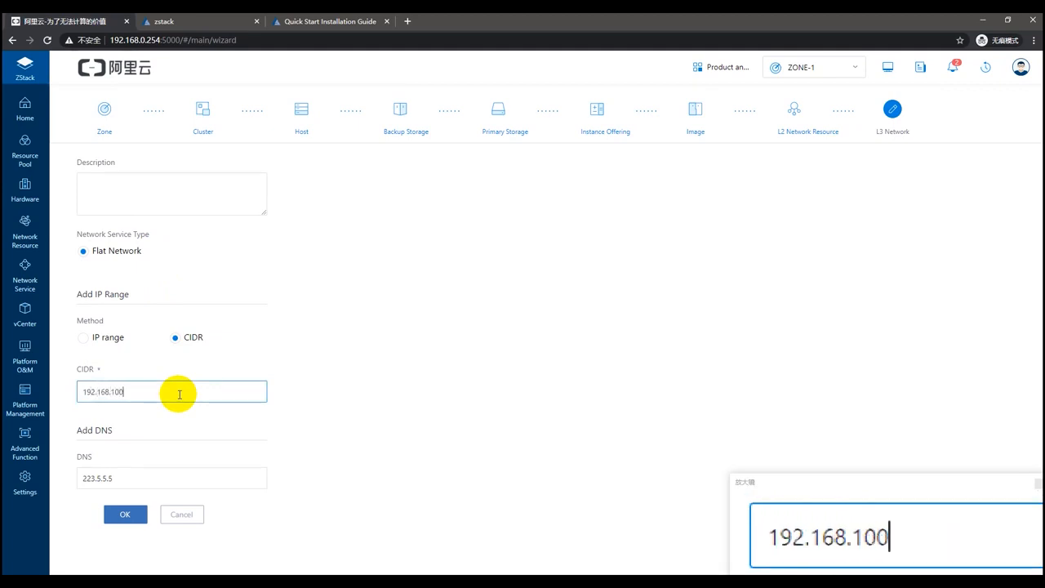
type("0/")
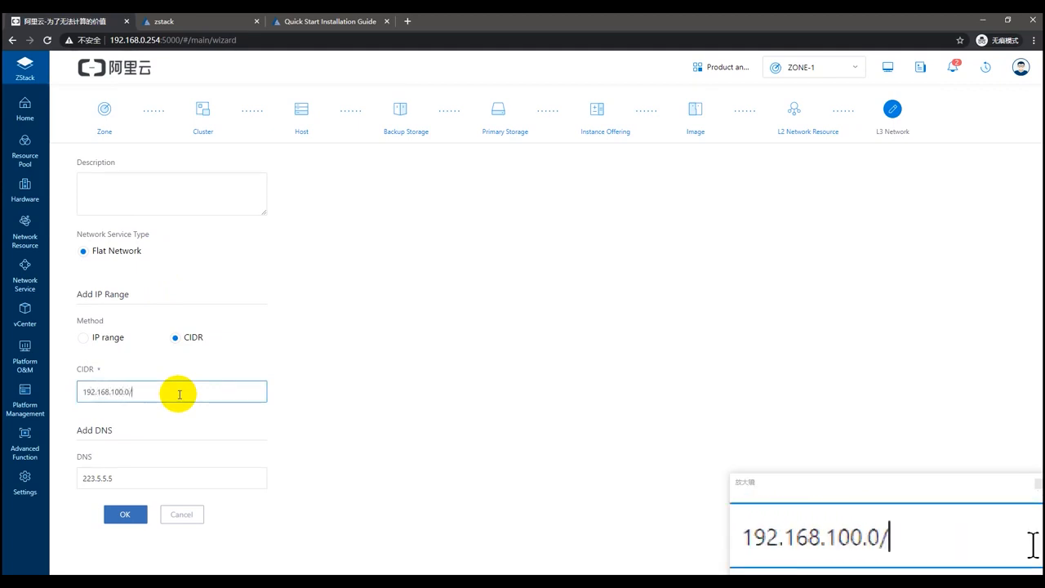
type("24")
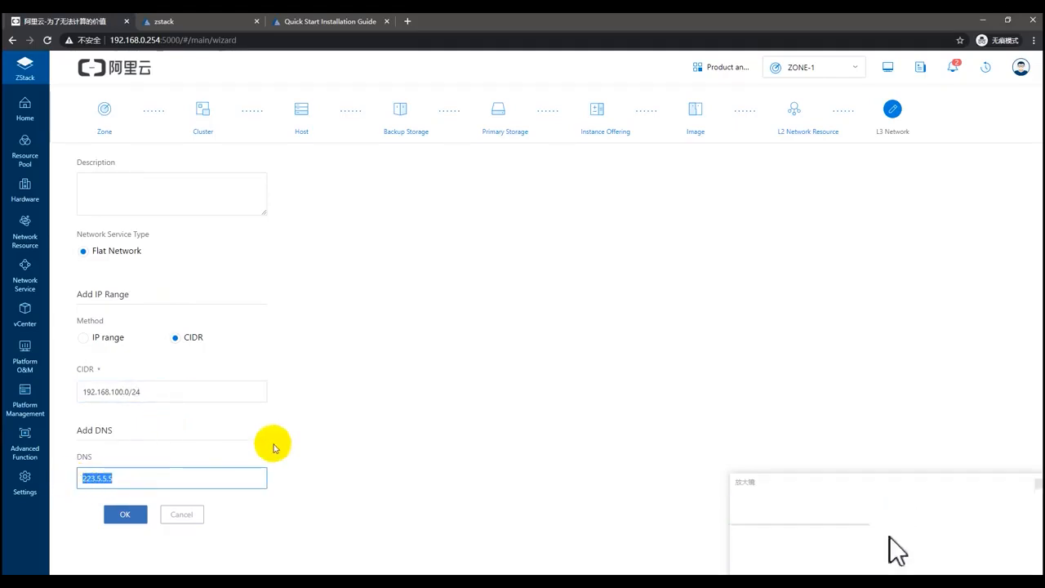
type("8.8.8.8")
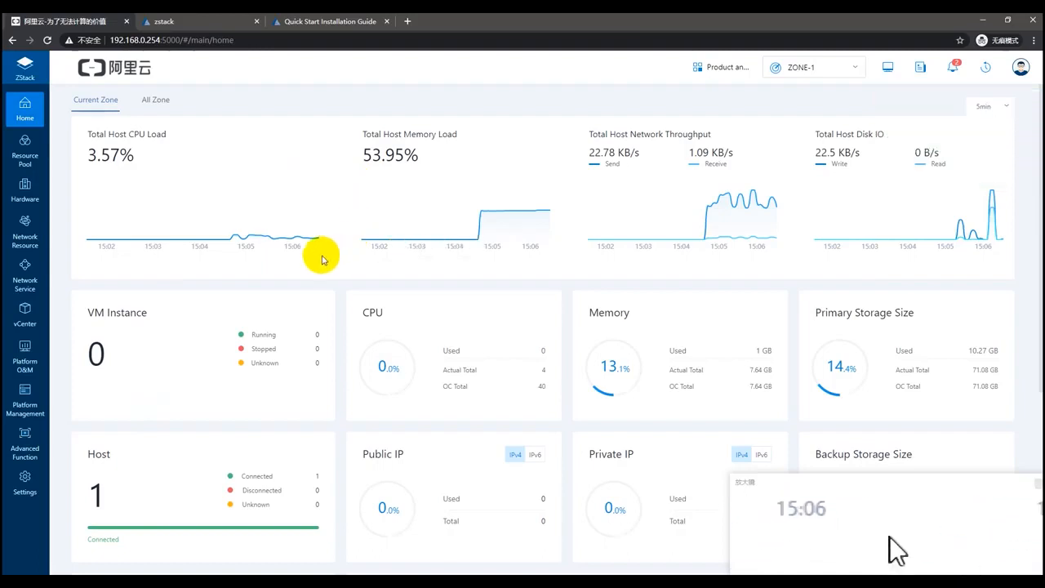
mouse_move(25, 150)
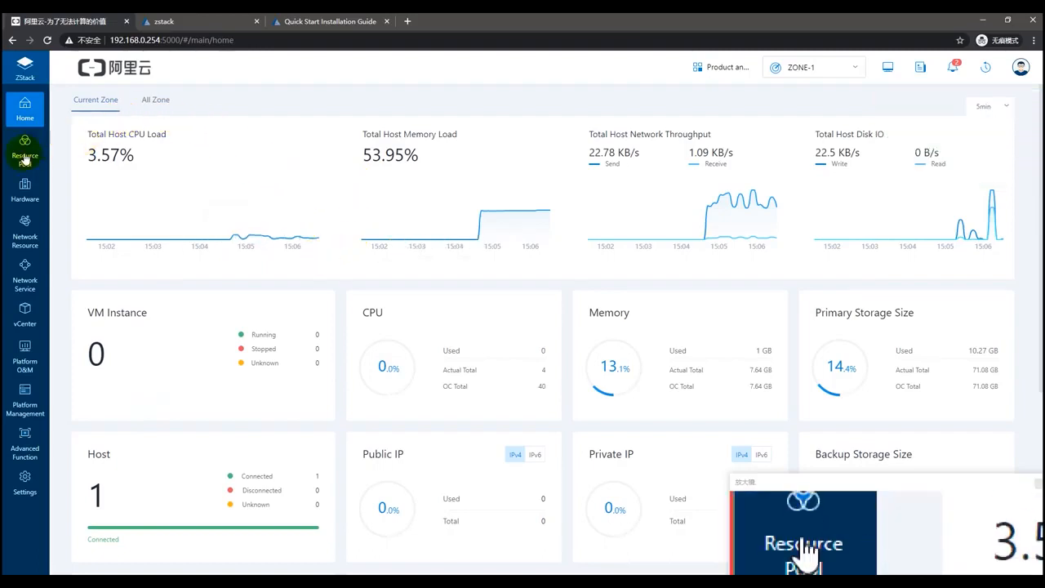
Show the empty VM Instance list under Resource Pool
left_click(25, 150)
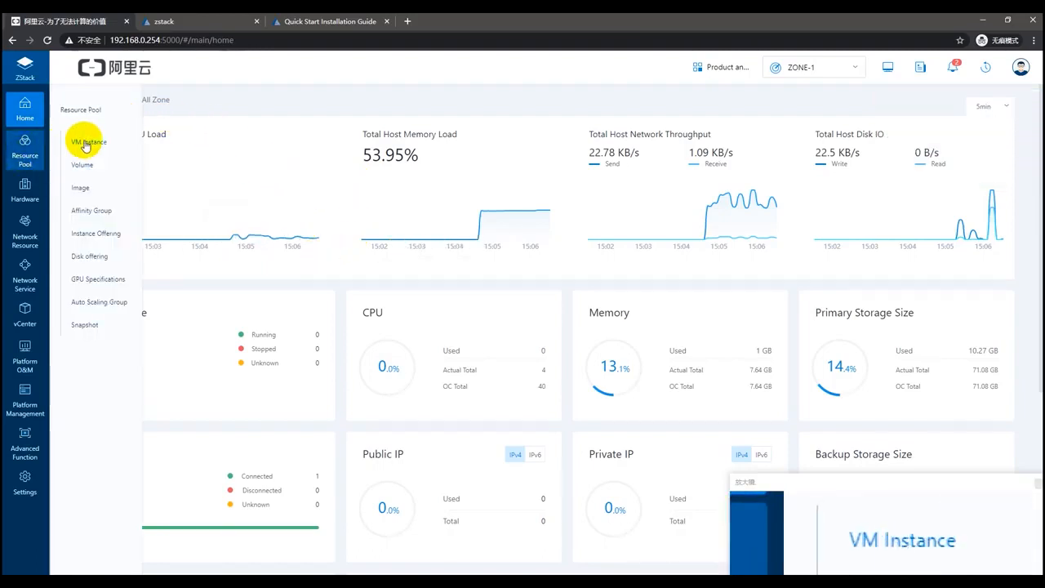
left_click(88, 141)
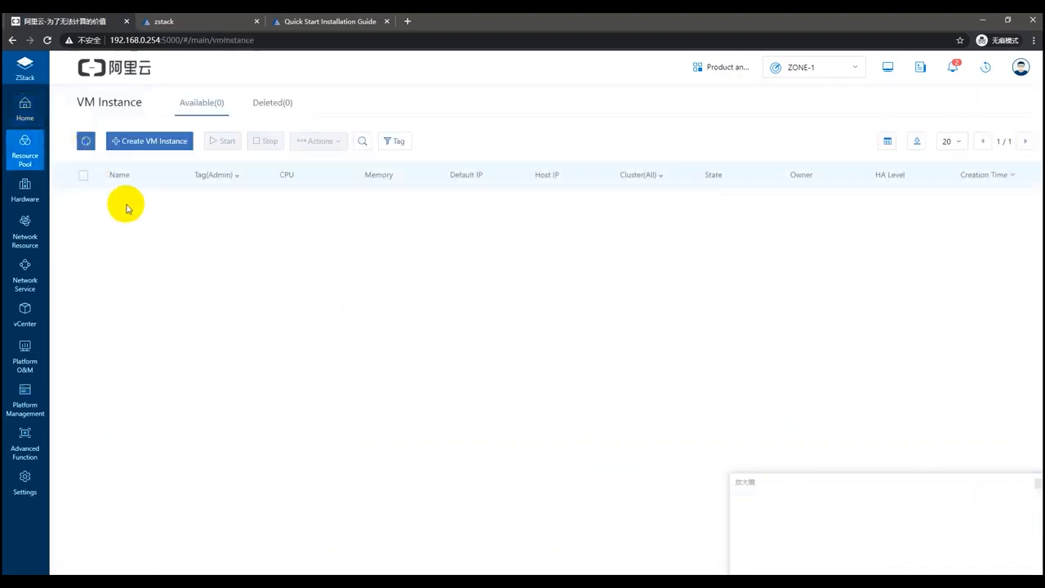
Create a new VM instance named 'test' and confirm it
left_click(150, 141)
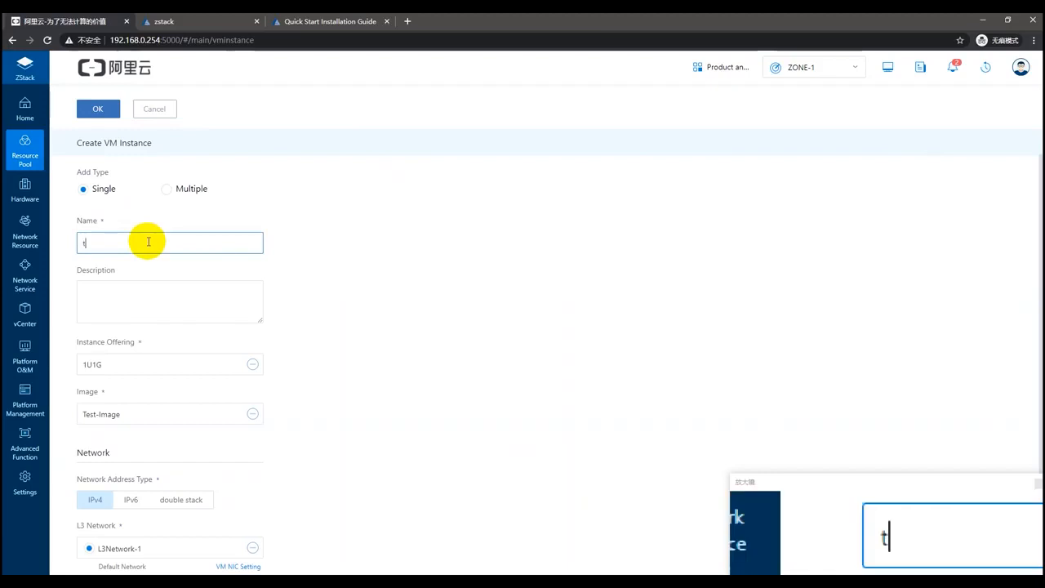
type("est")
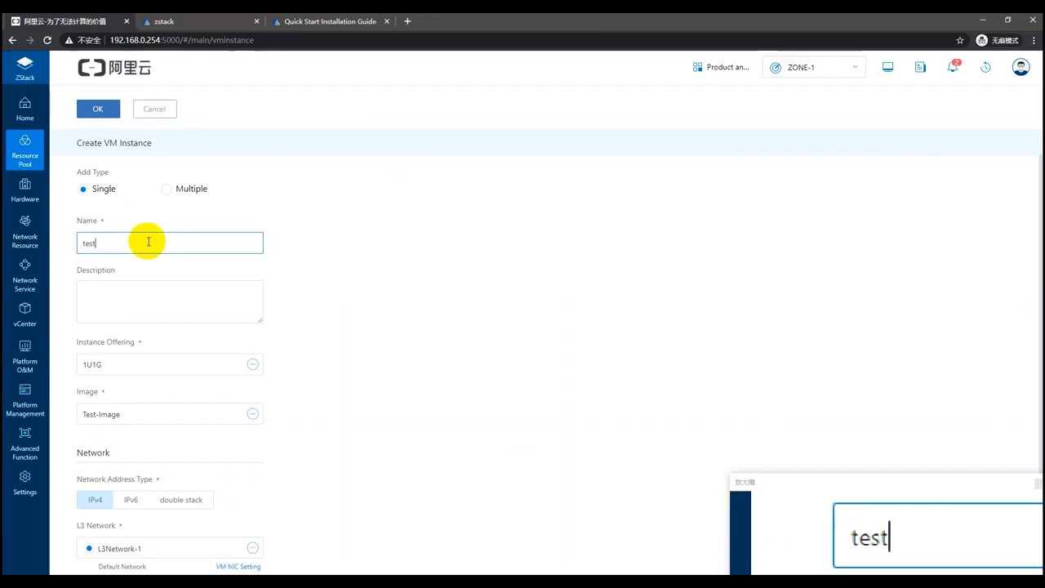
scroll("down", 3)
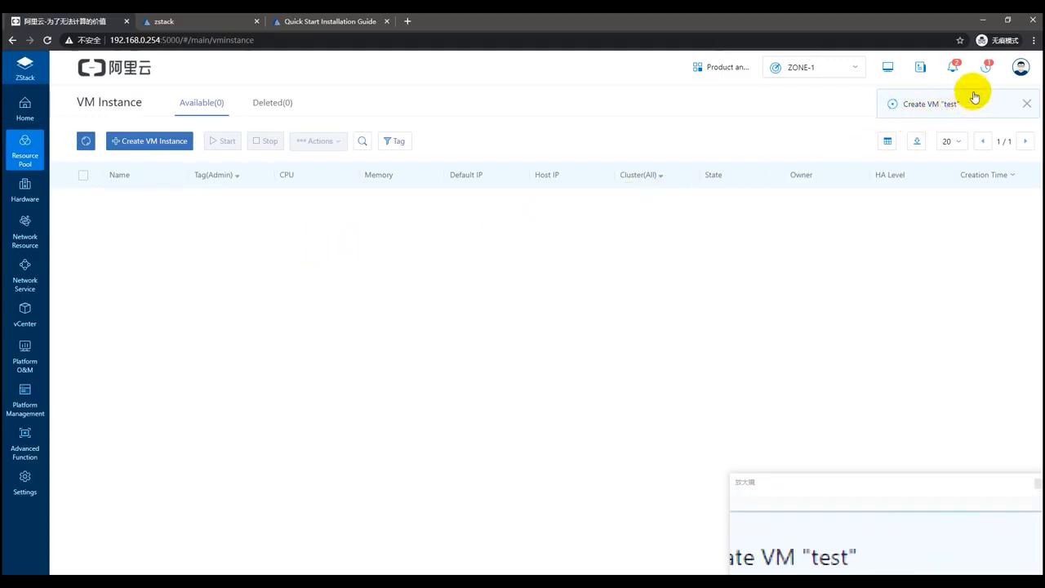
left_click(987, 67)
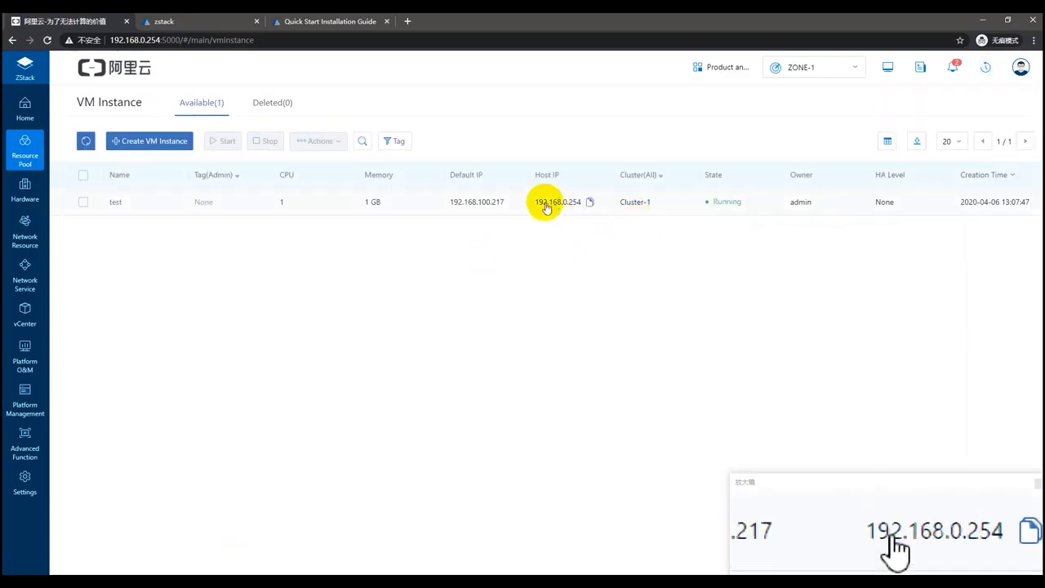
mouse_move(327, 227)
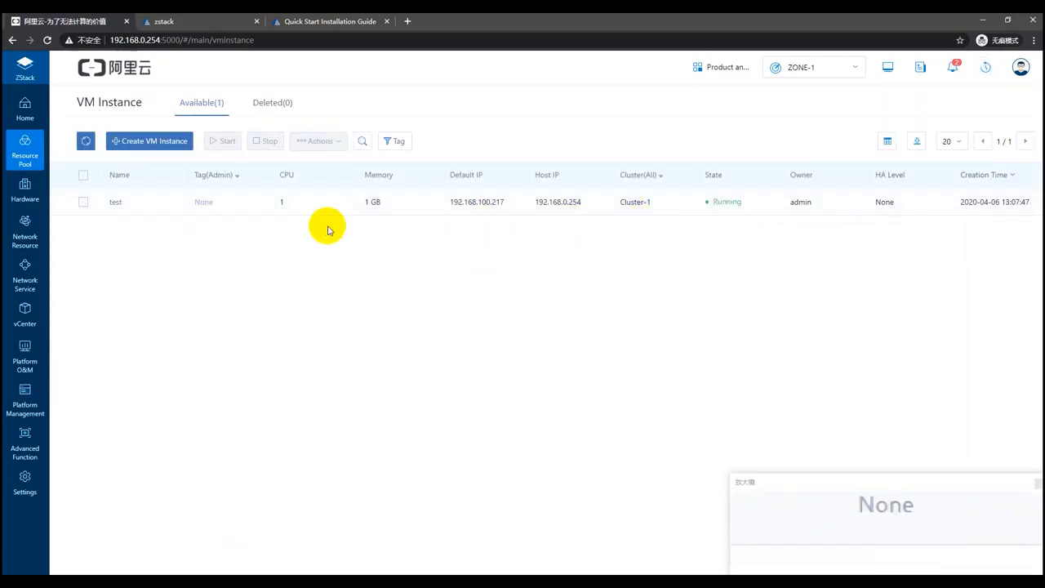
mouse_move(186, 240)
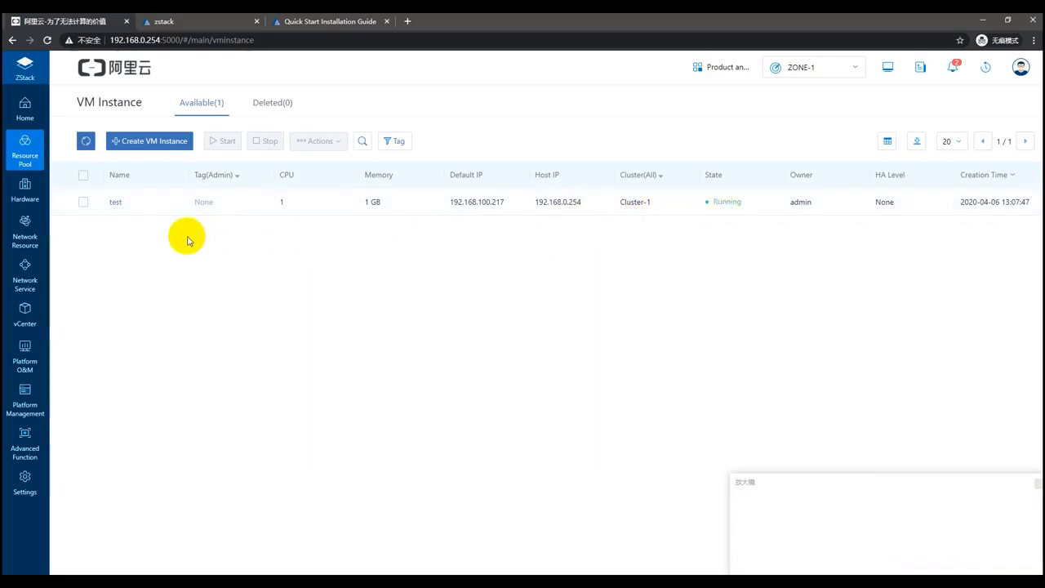
View the test VM's details and bring up its VNC console at the login prompt
left_click(114, 203)
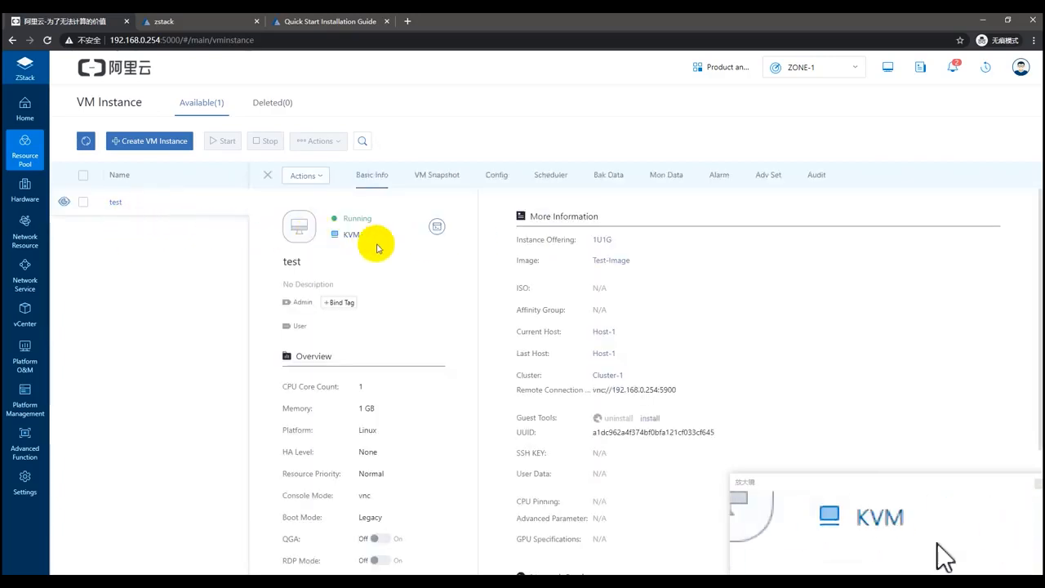
left_click(438, 225)
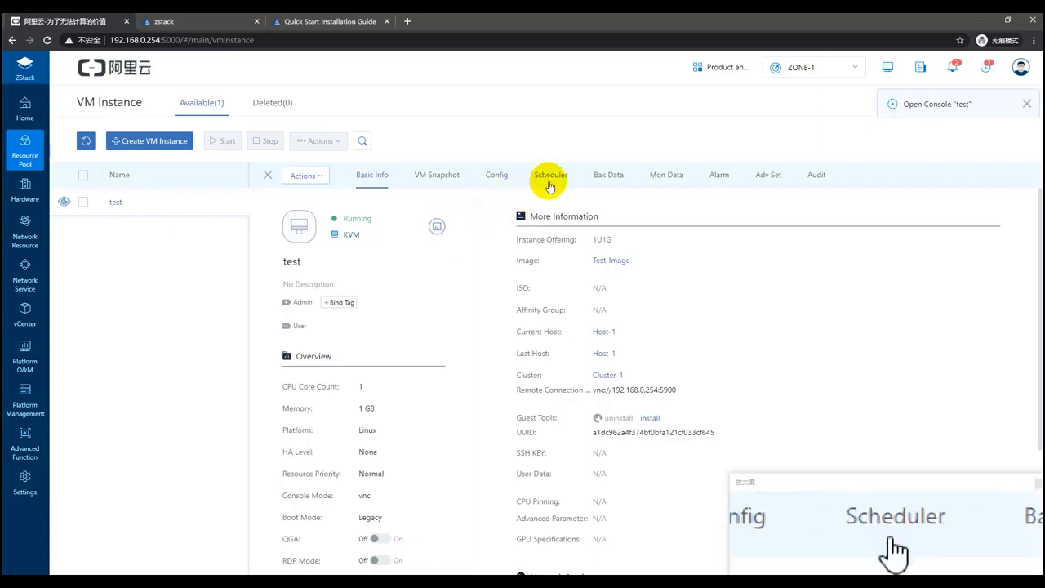
left_click(969, 104)
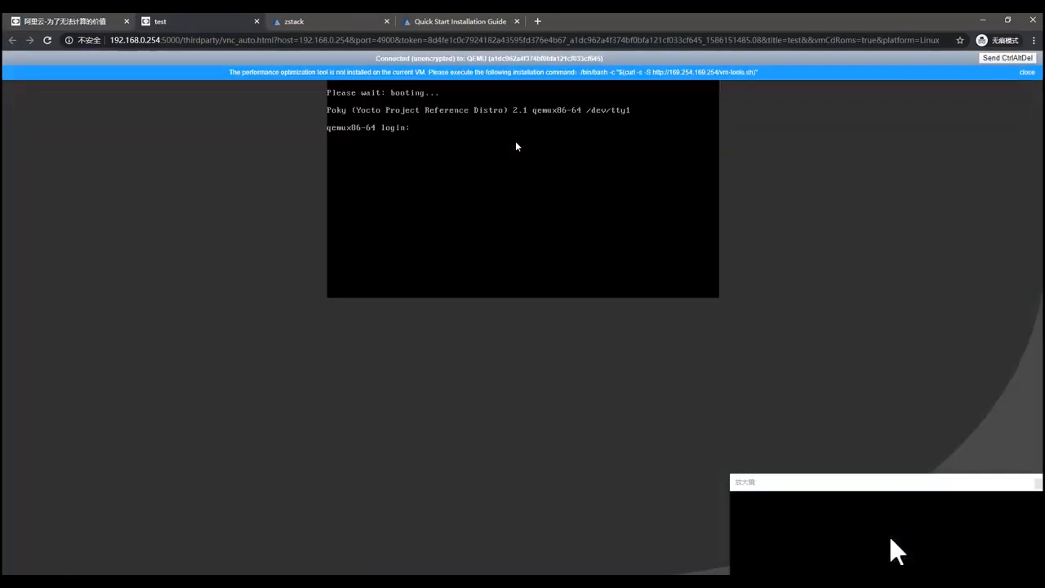
mouse_move(412, 134)
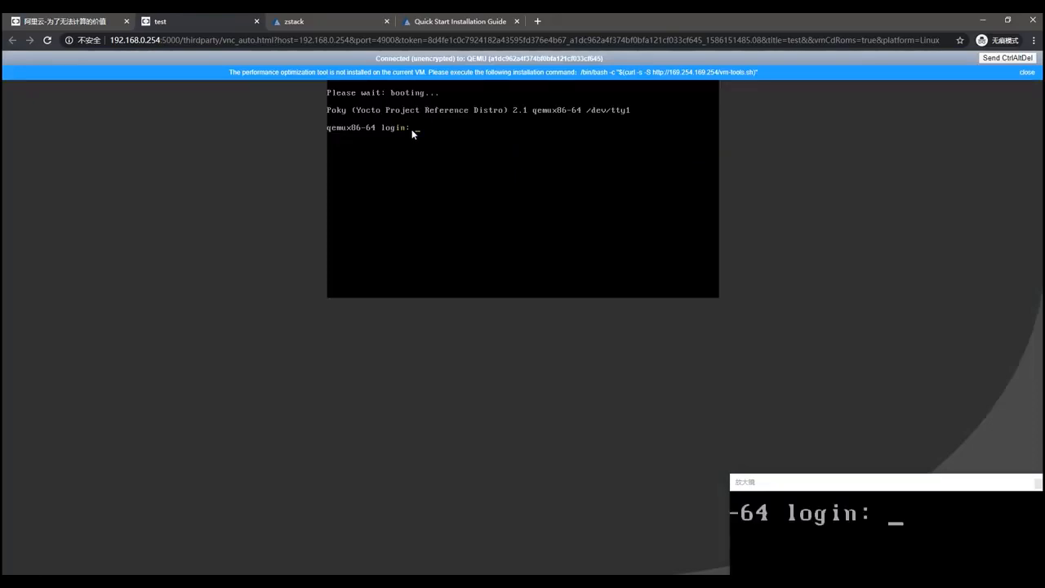